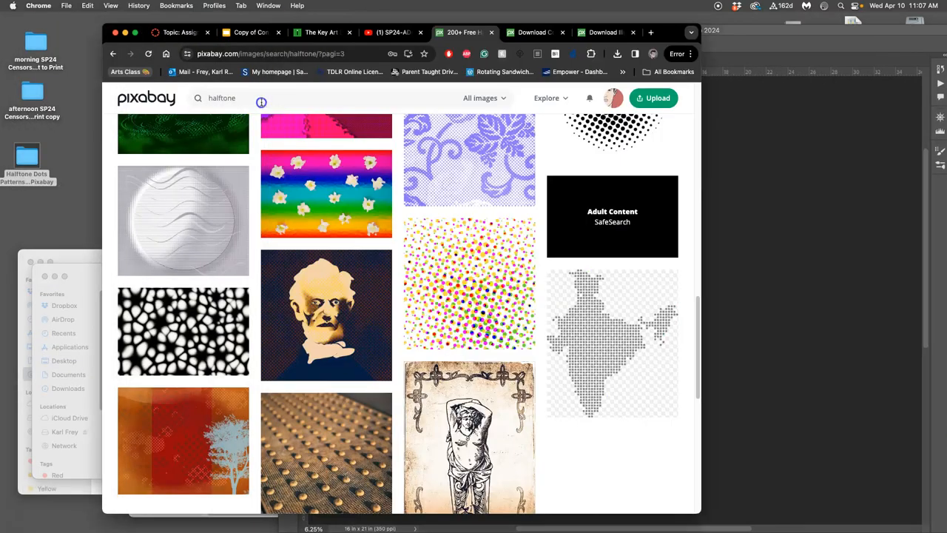
# Switch to the Canvas discussion and scroll to the black and colour vector type examples.
pyautogui.click(177, 32)
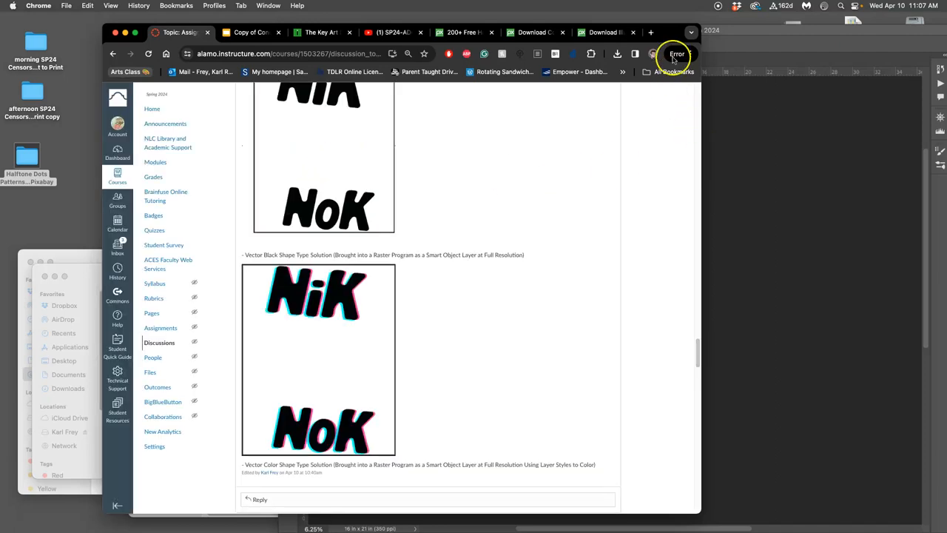
pyautogui.scroll(3)
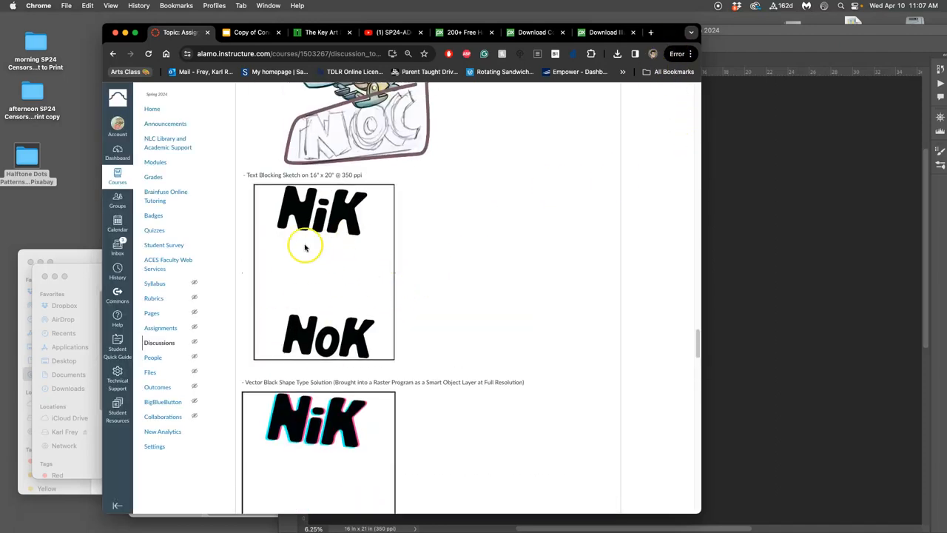
pyautogui.scroll(-3)
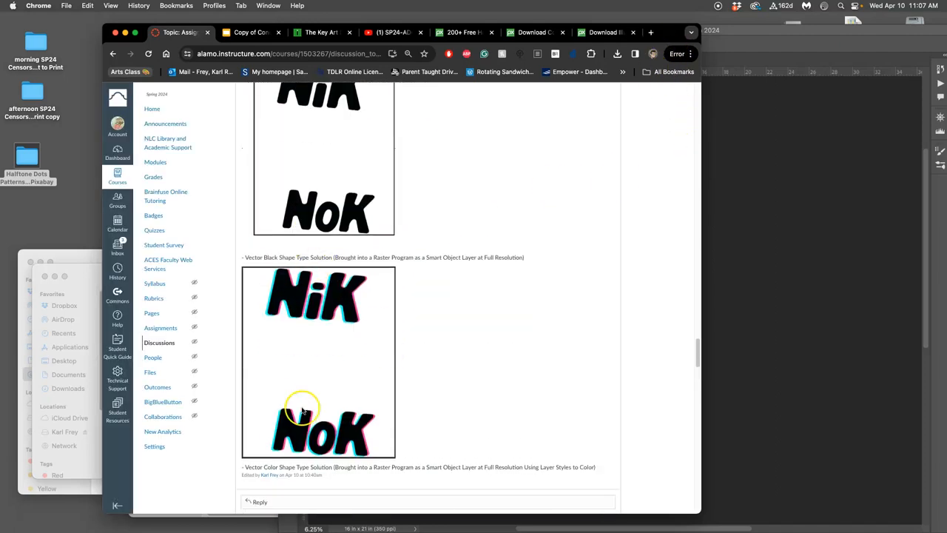
pyautogui.moveTo(310, 387)
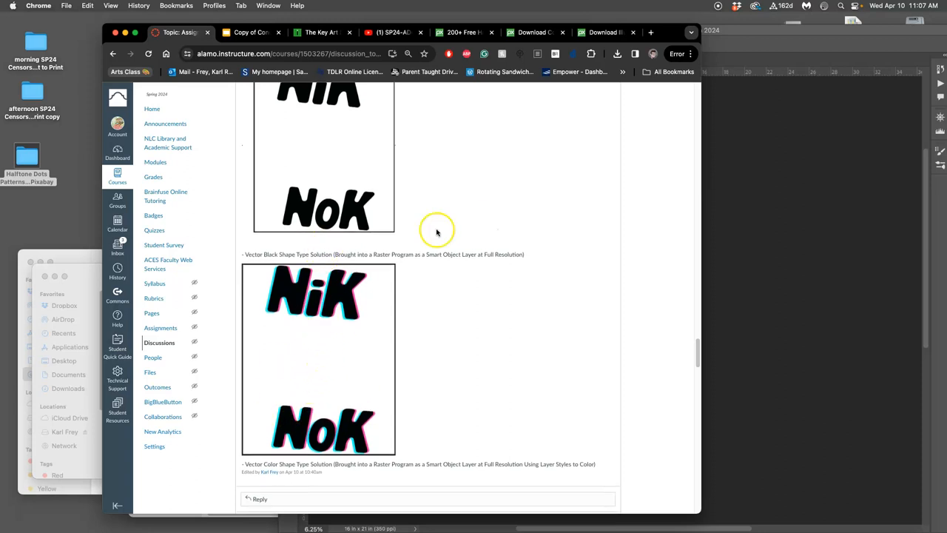
pyautogui.moveTo(394, 269)
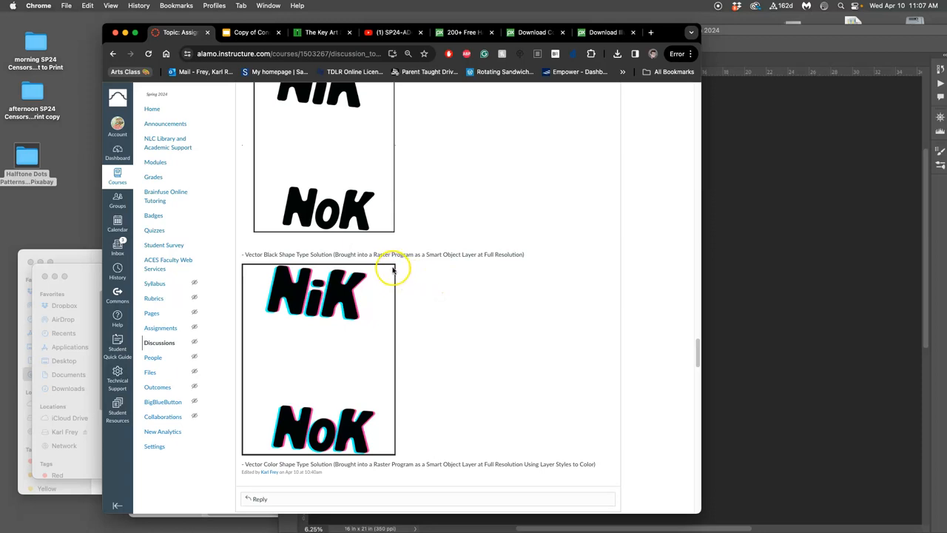
pyautogui.moveTo(352, 394)
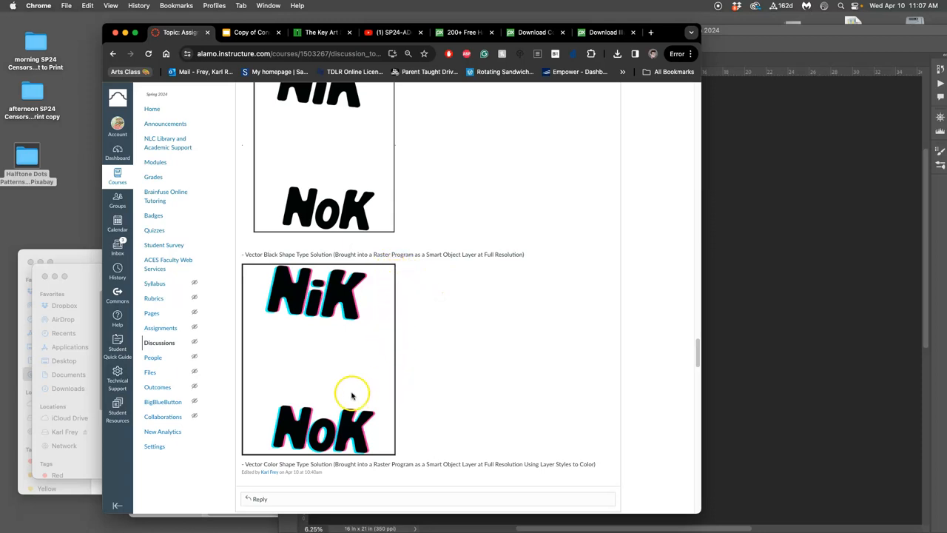
pyautogui.moveTo(736, 291)
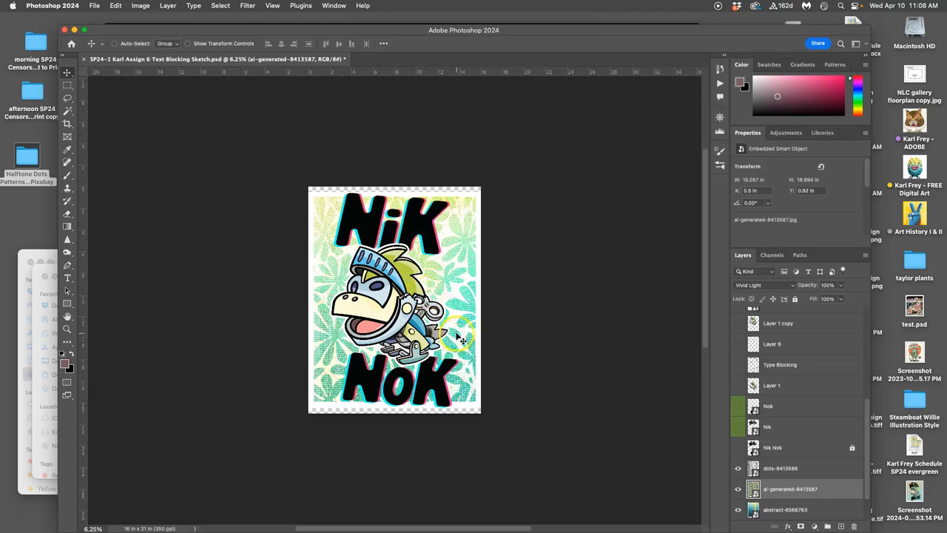
# Hide the texture and gradient background layers and select the bottom base layer.
pyautogui.scroll(-3)
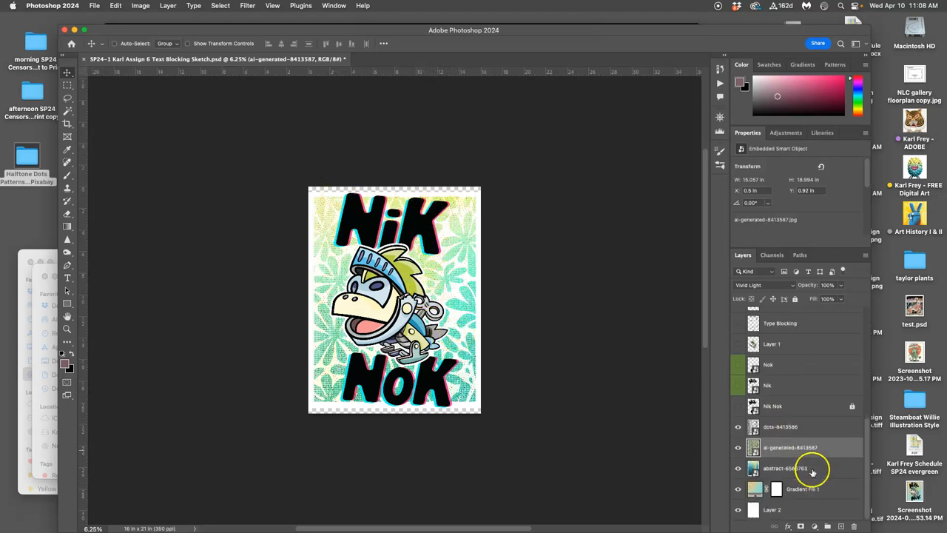
pyautogui.click(737, 426)
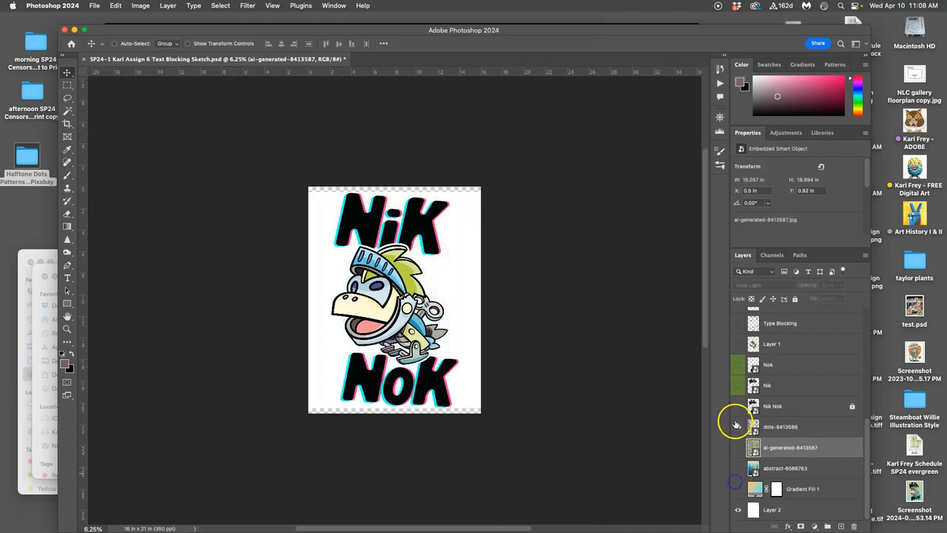
pyautogui.click(772, 509)
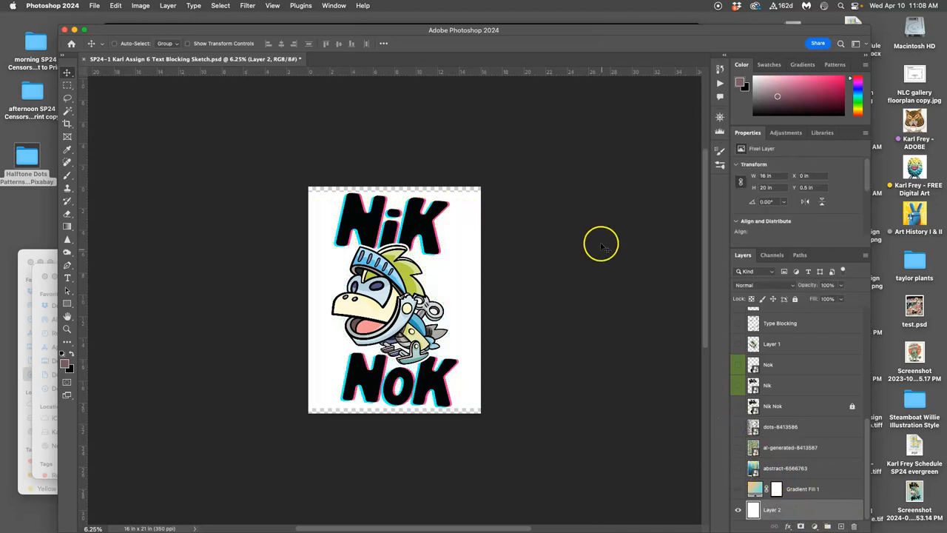
pyautogui.moveTo(106, 95)
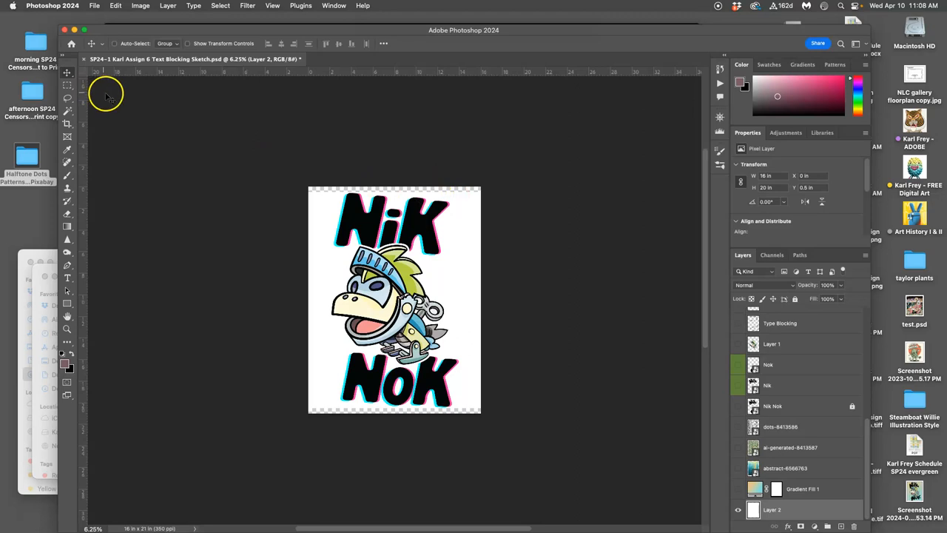
pyautogui.moveTo(136, 41)
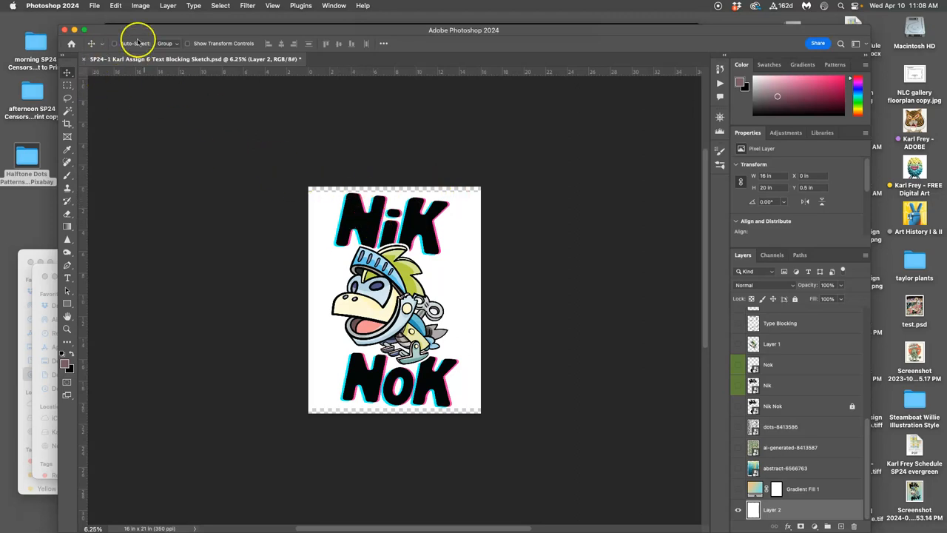
# Fill the base layer with solid white via Edit > Fill, then check the image size options.
pyautogui.click(115, 6)
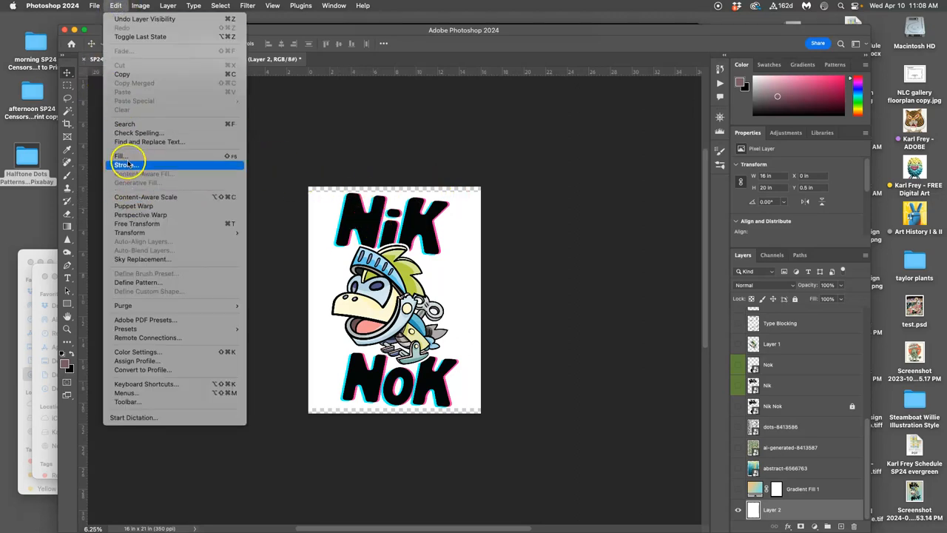
pyautogui.click(120, 155)
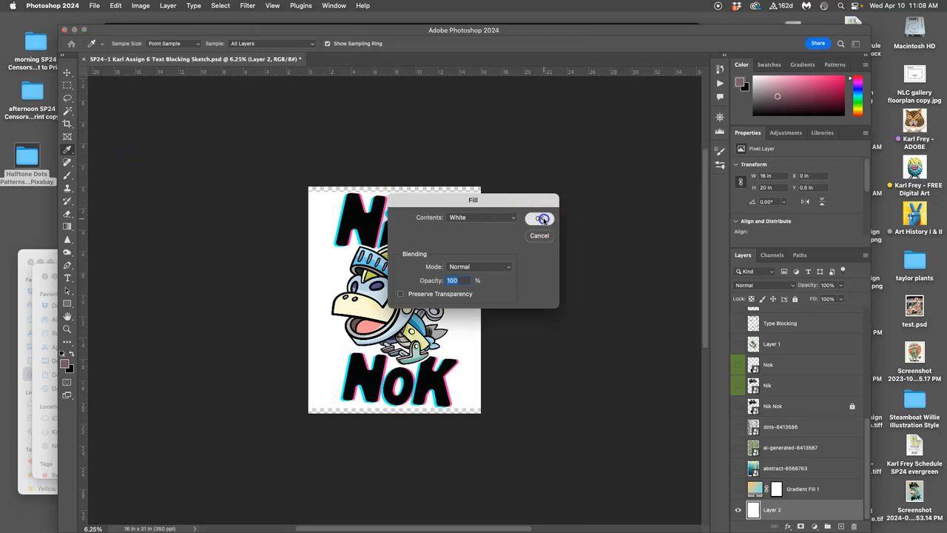
pyautogui.click(541, 219)
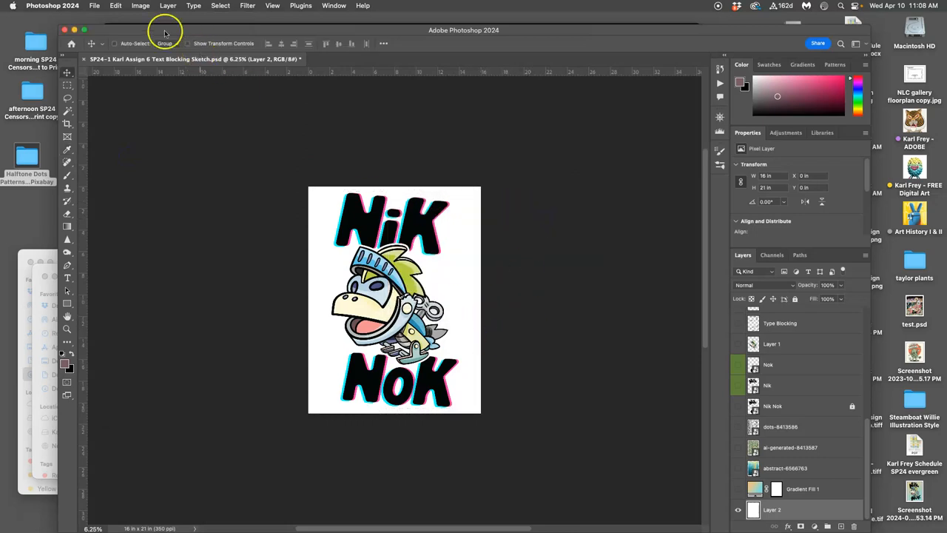
pyautogui.click(140, 5)
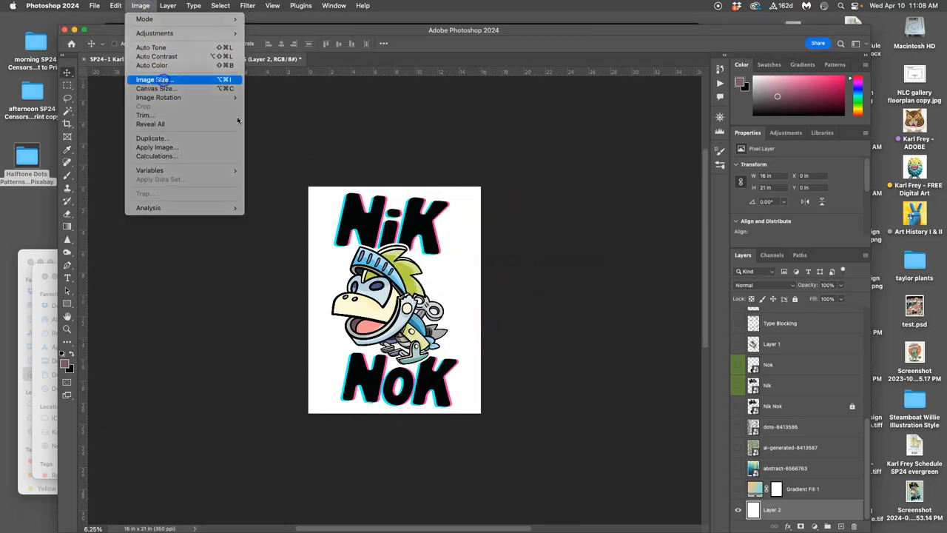
pyautogui.click(153, 79)
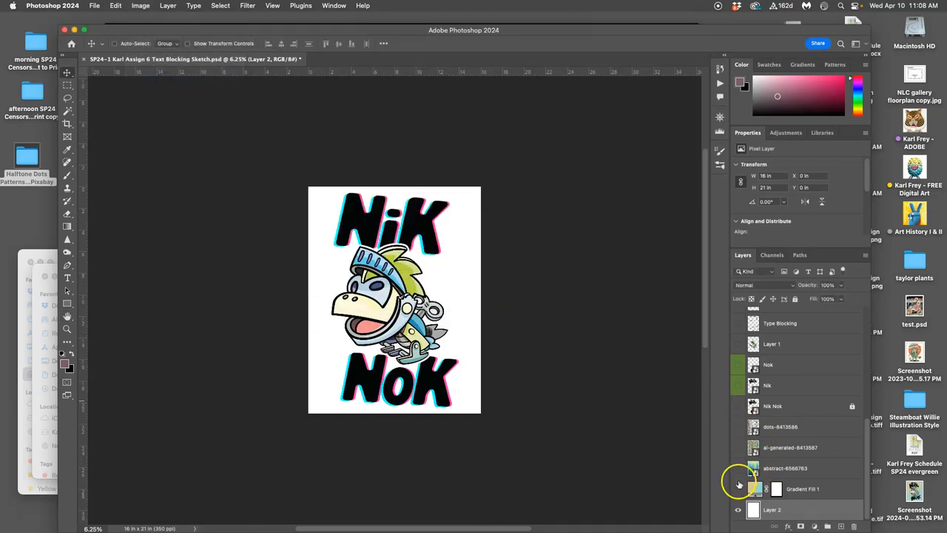
# Show Gradient Fill 1 again and resize its top and bottom edges to leave a white border.
pyautogui.click(738, 489)
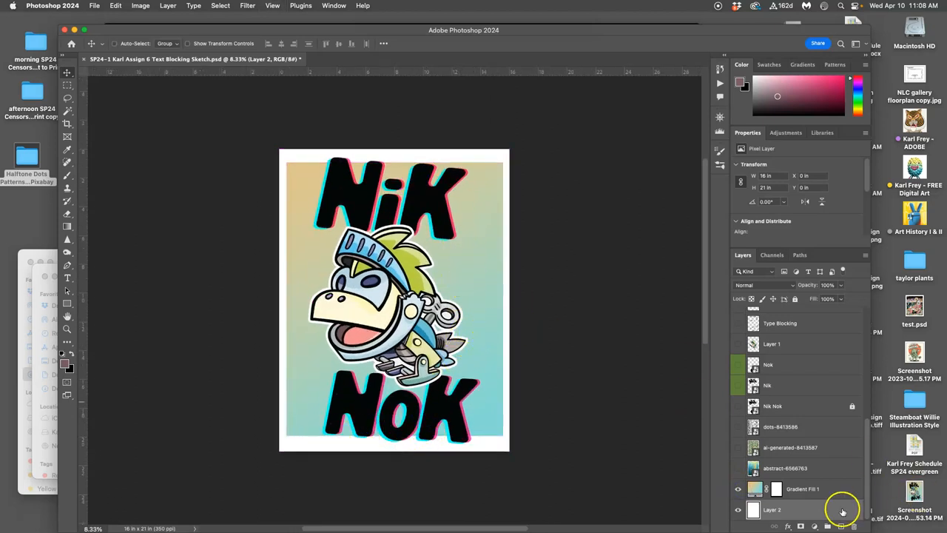
pyautogui.click(802, 488)
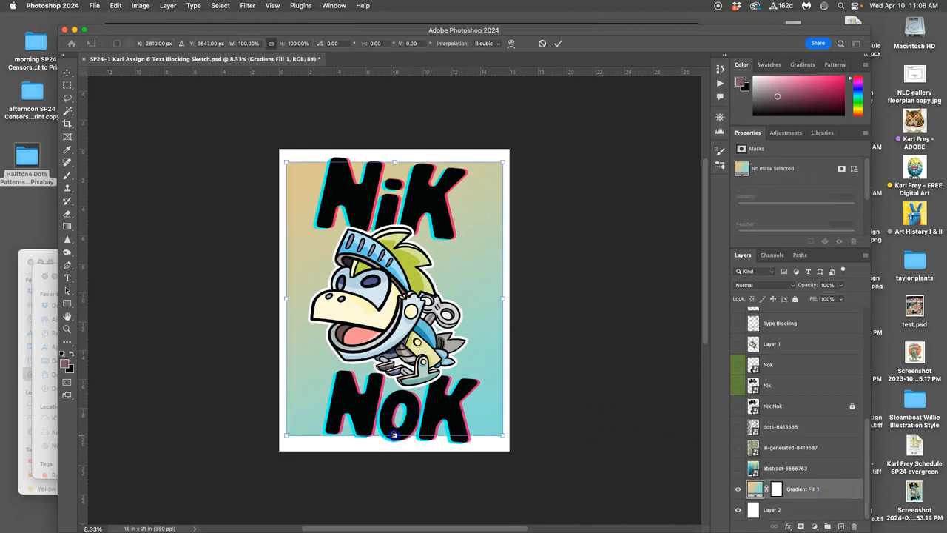
pyautogui.moveTo(393, 435); pyautogui.dragTo(393, 438)
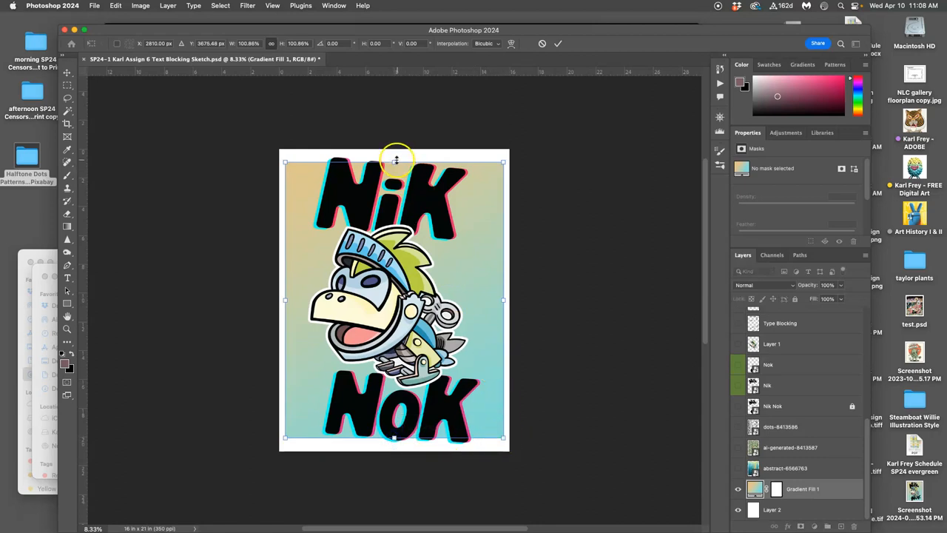
pyautogui.moveTo(396, 161); pyautogui.dragTo(394, 163)
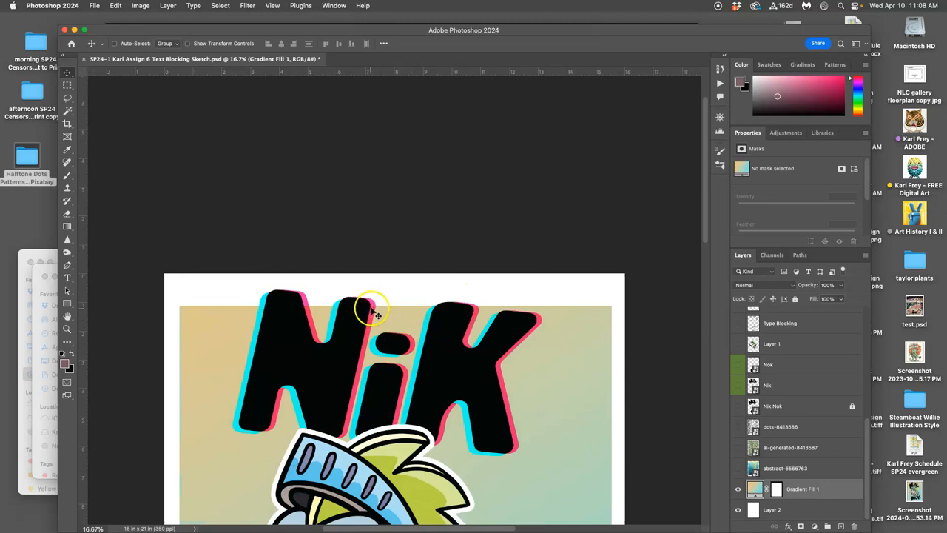
pyautogui.moveTo(459, 315)
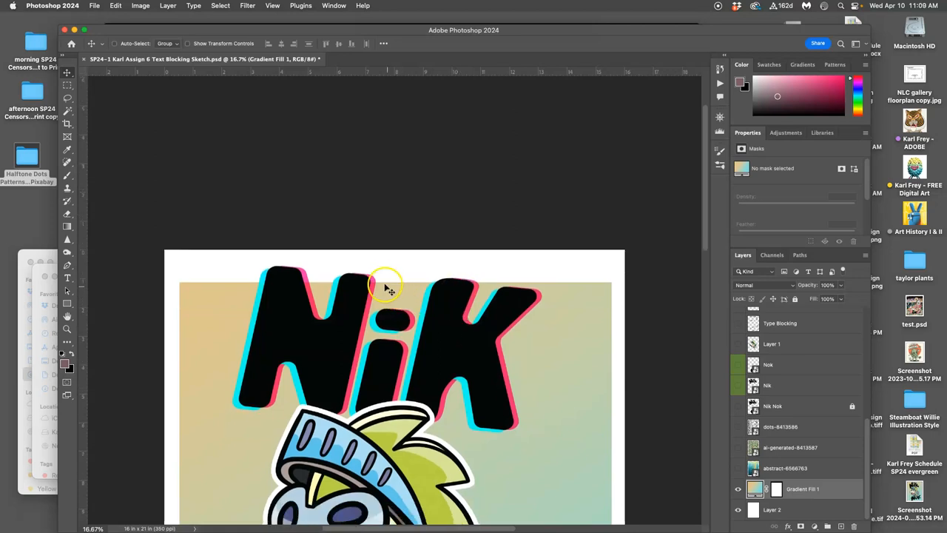
pyautogui.moveTo(380, 283)
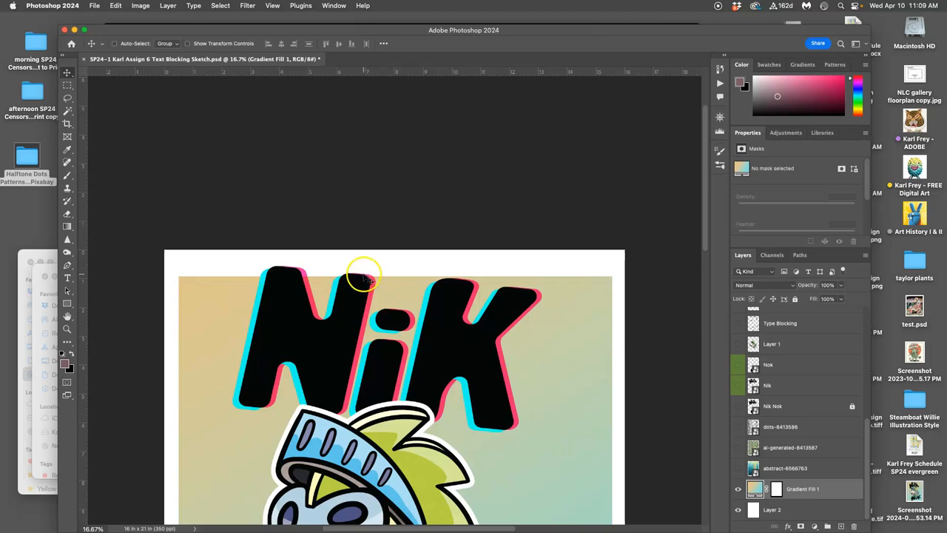
pyautogui.moveTo(433, 307)
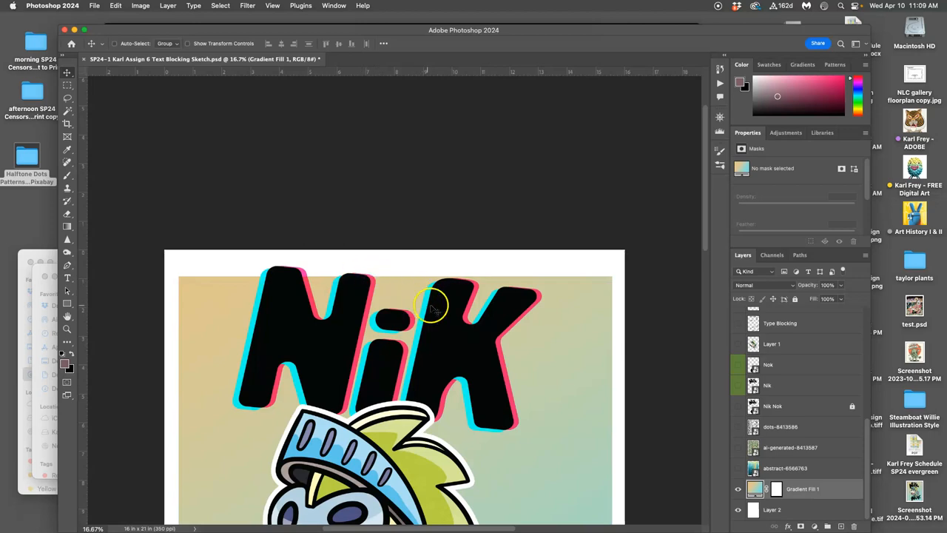
pyautogui.moveTo(457, 281)
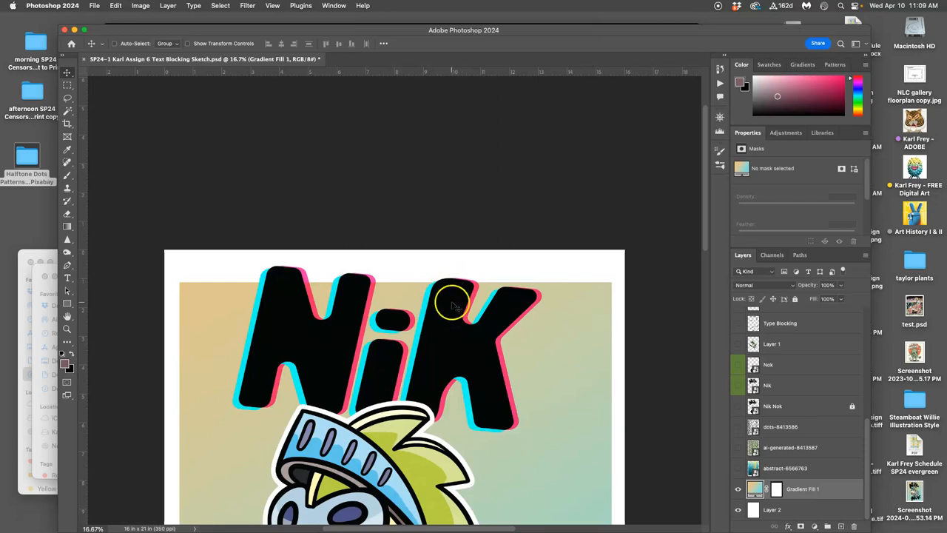
pyautogui.moveTo(472, 287)
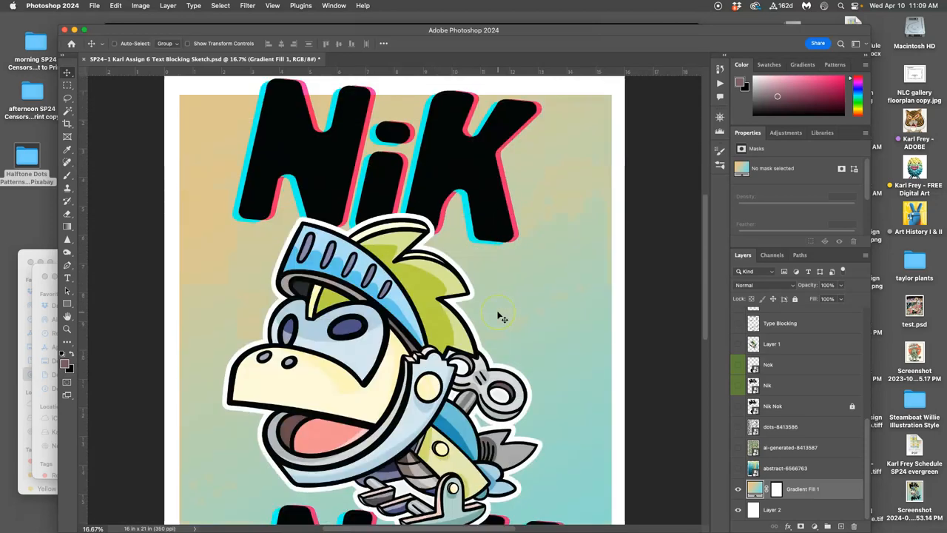
# Move the knight smart object lower so it sits toward the NoK lettering.
pyautogui.scroll(-3)
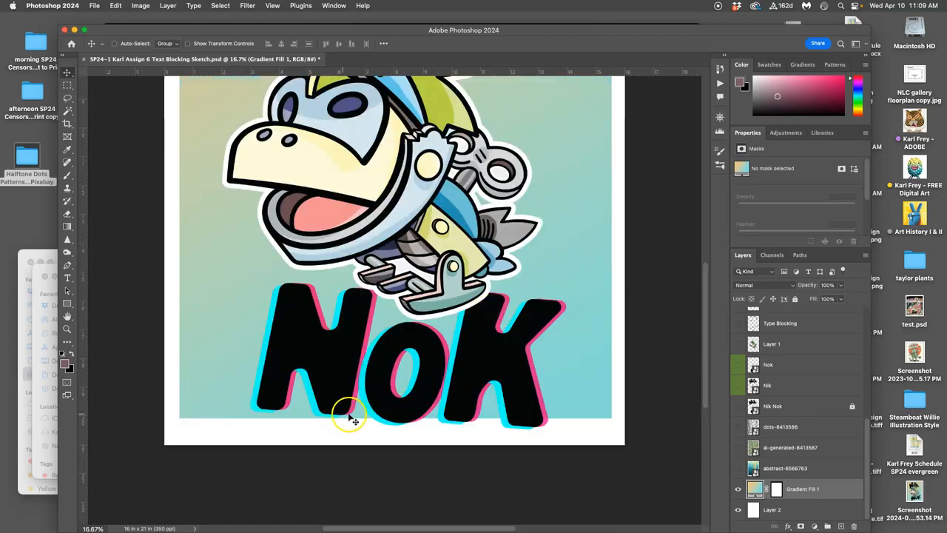
pyautogui.moveTo(433, 422)
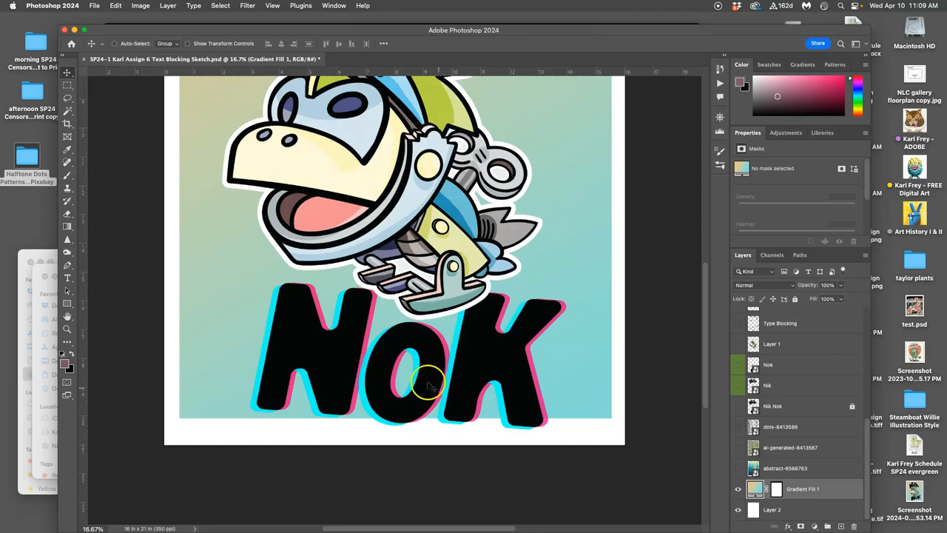
pyautogui.moveTo(377, 296)
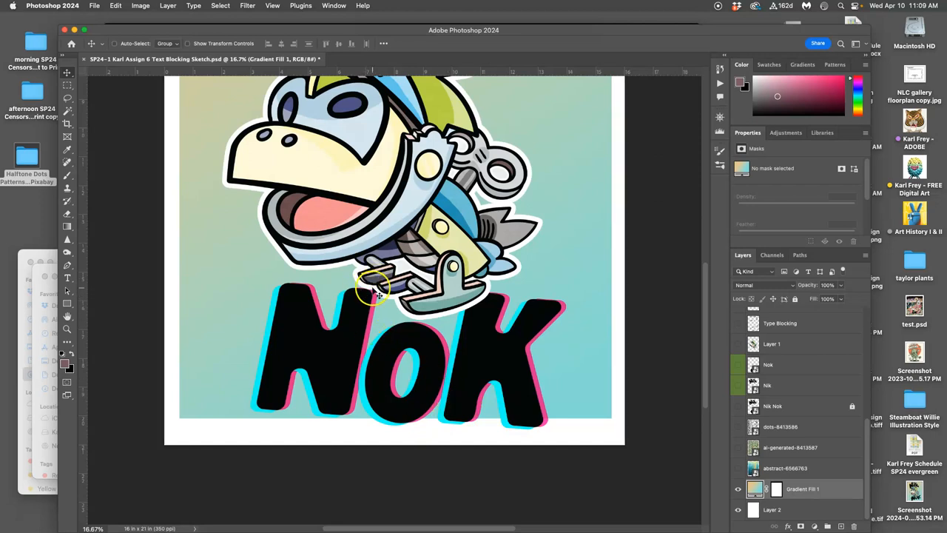
pyautogui.moveTo(381, 292)
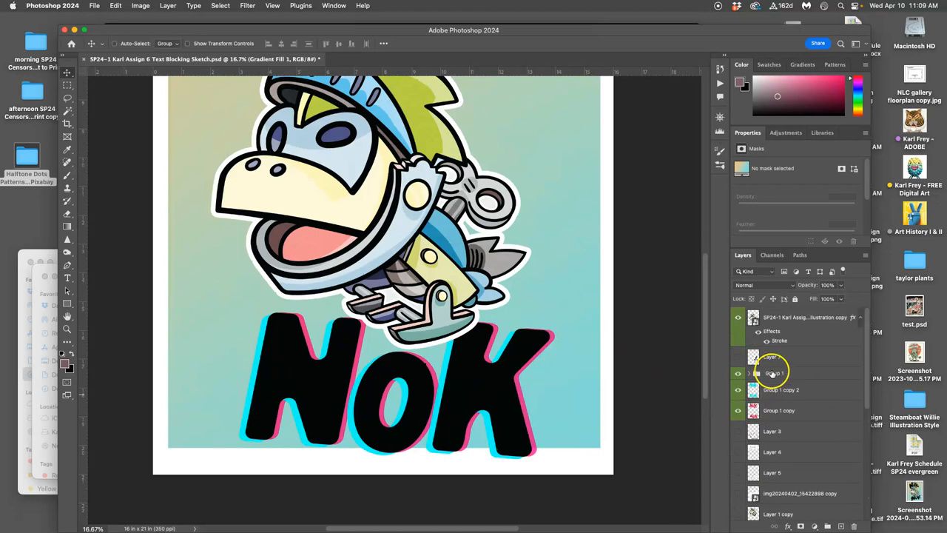
pyautogui.click(779, 410)
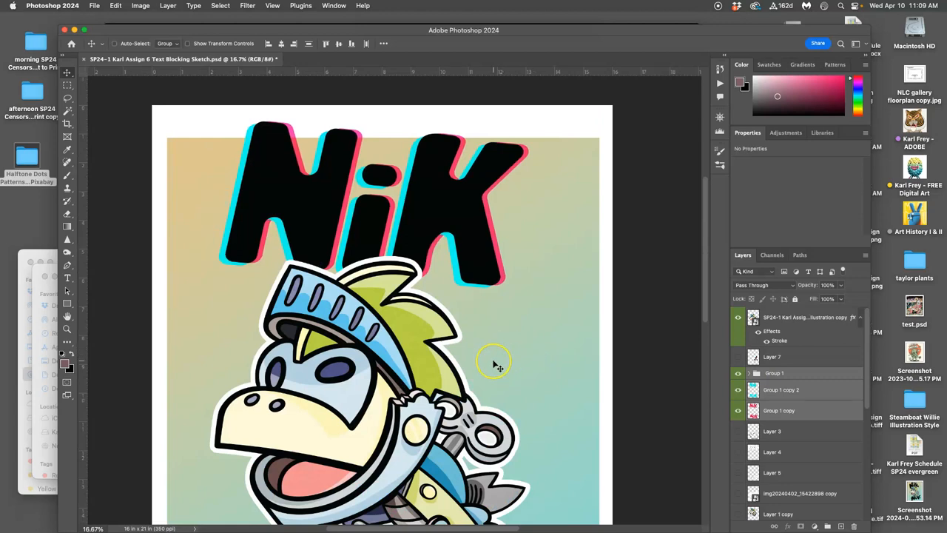
pyautogui.scroll(-3)
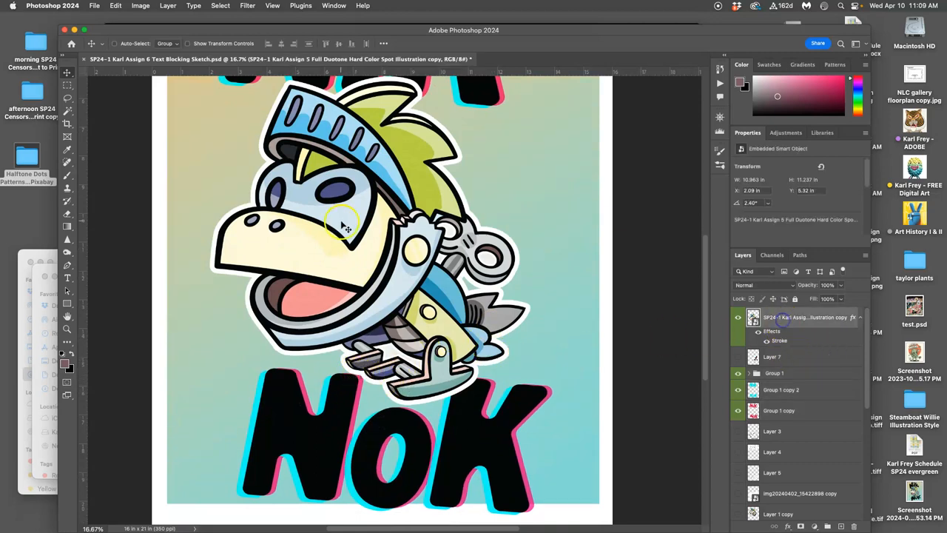
pyautogui.moveTo(344, 226); pyautogui.dragTo(357, 222)
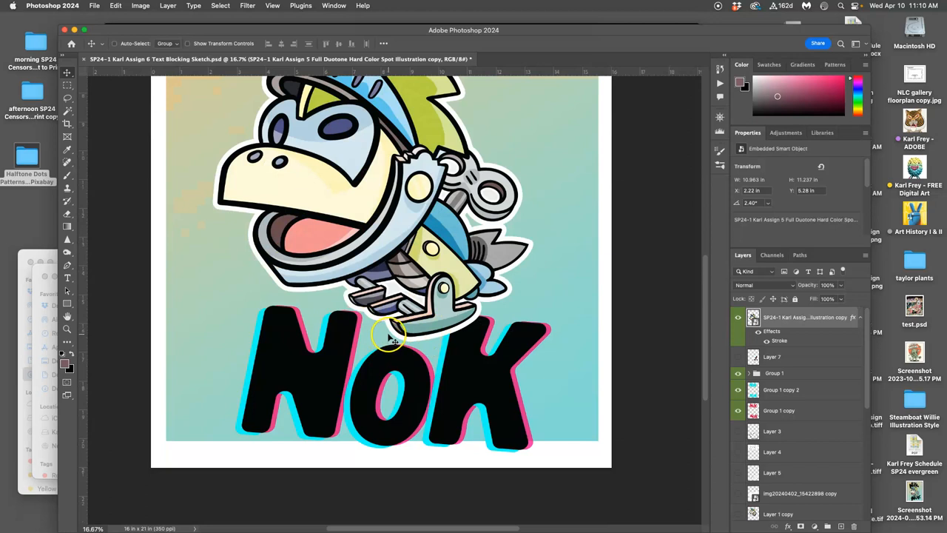
pyautogui.moveTo(399, 359)
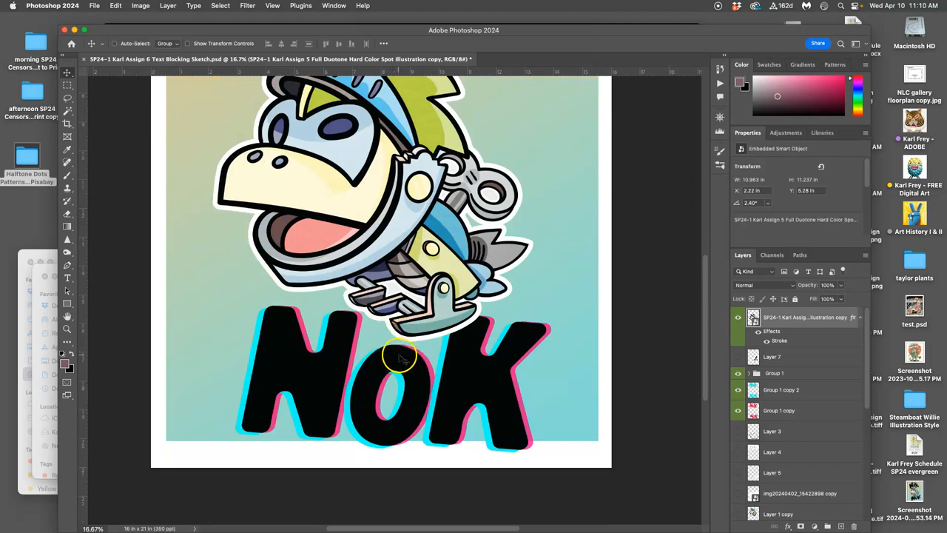
# Free Transform the lettering group into place around the knight and commit.
pyautogui.click(774, 372)
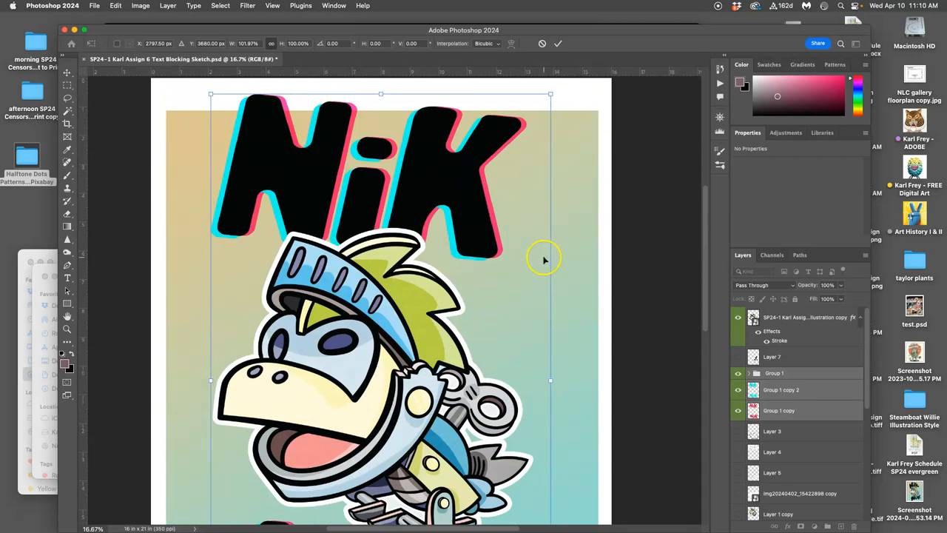
pyautogui.moveTo(533, 261)
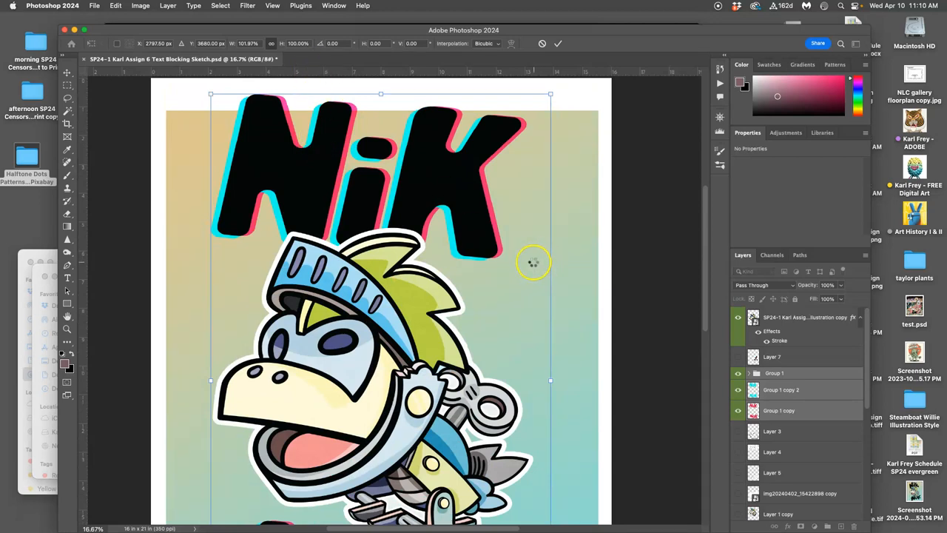
pyautogui.click(558, 43)
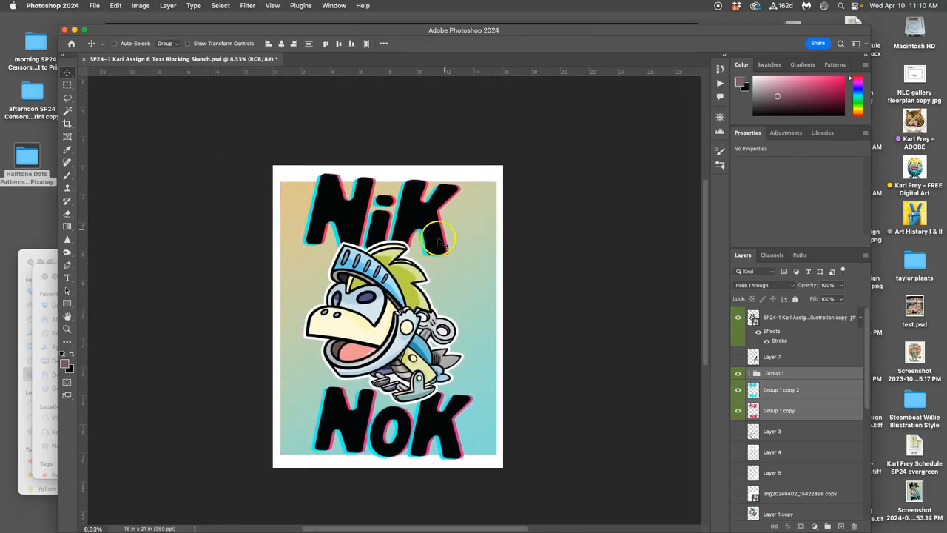
pyautogui.moveTo(458, 272)
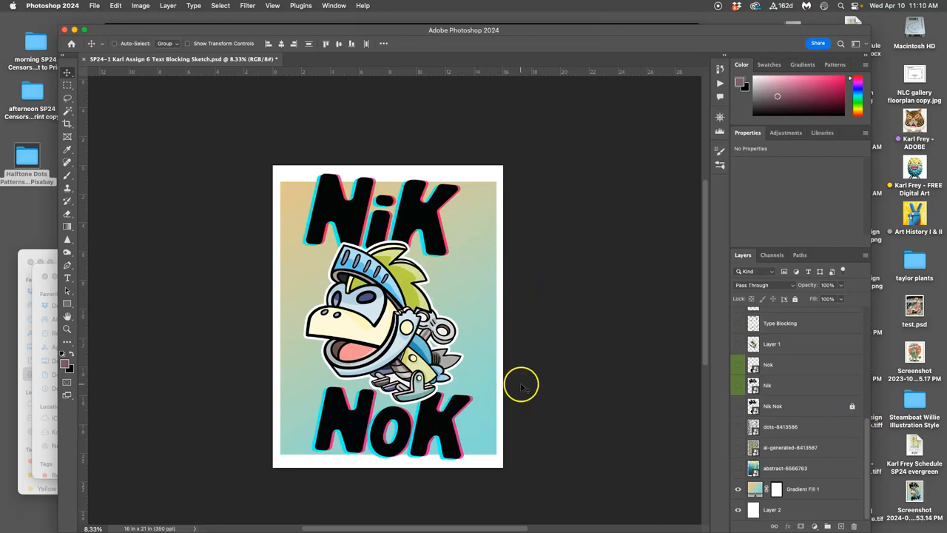
pyautogui.moveTo(462, 366)
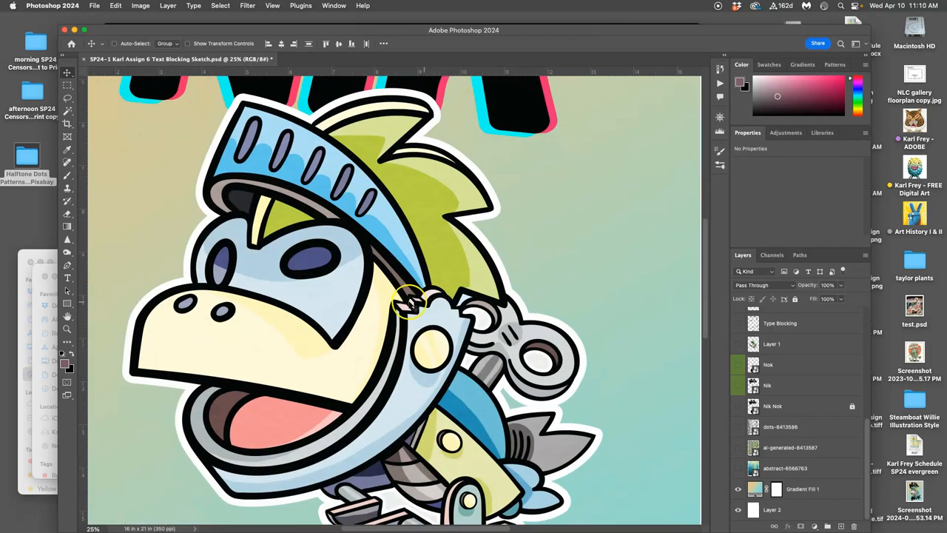
pyautogui.moveTo(326, 341)
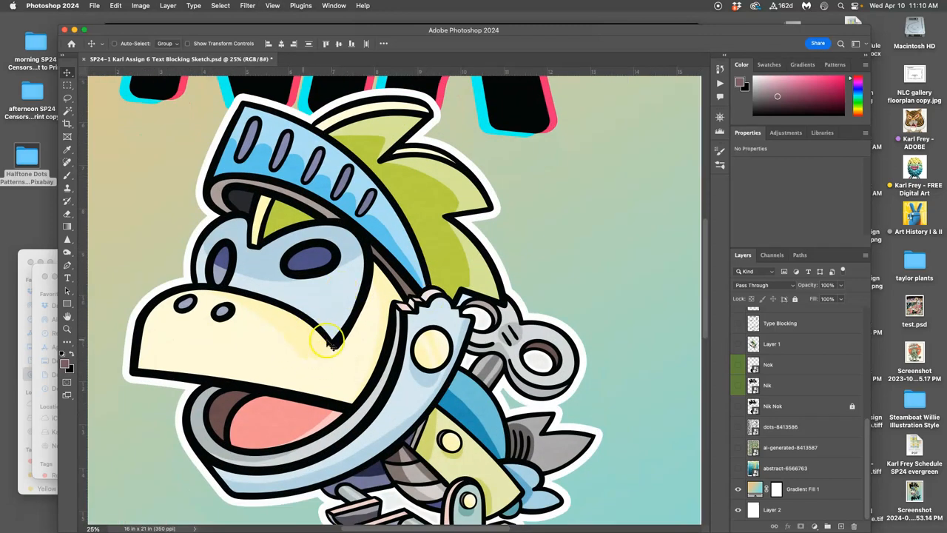
pyautogui.moveTo(388, 362)
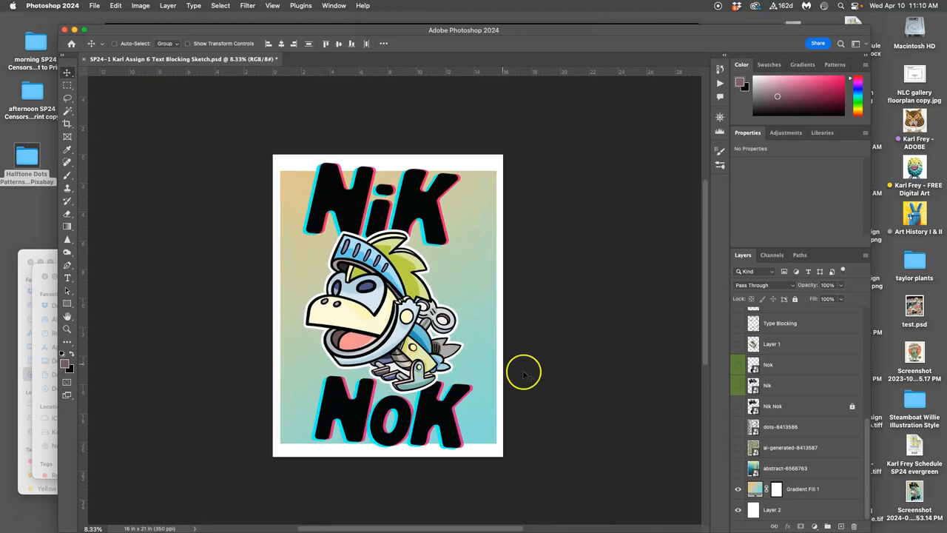
pyautogui.moveTo(245, 31)
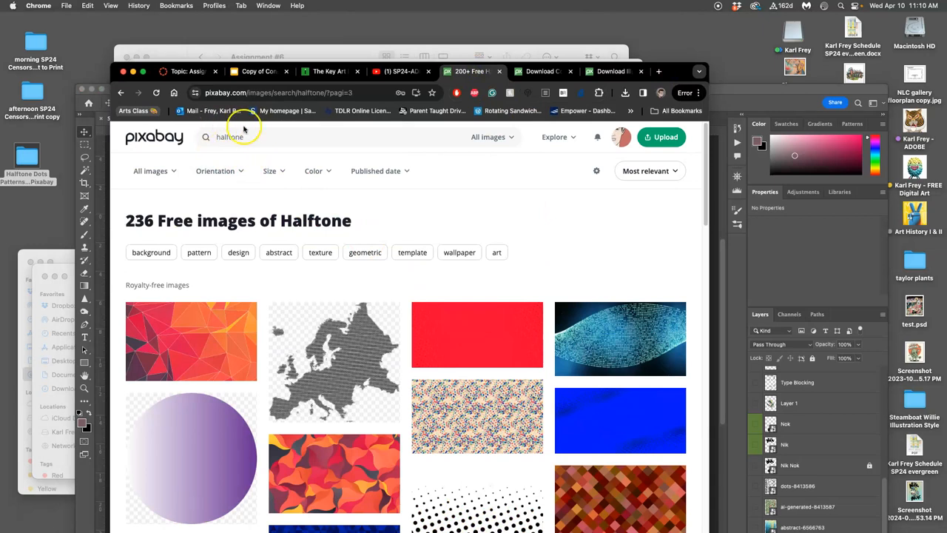
# Scroll through Pixabay's halftone image search results.
pyautogui.scroll(-3)
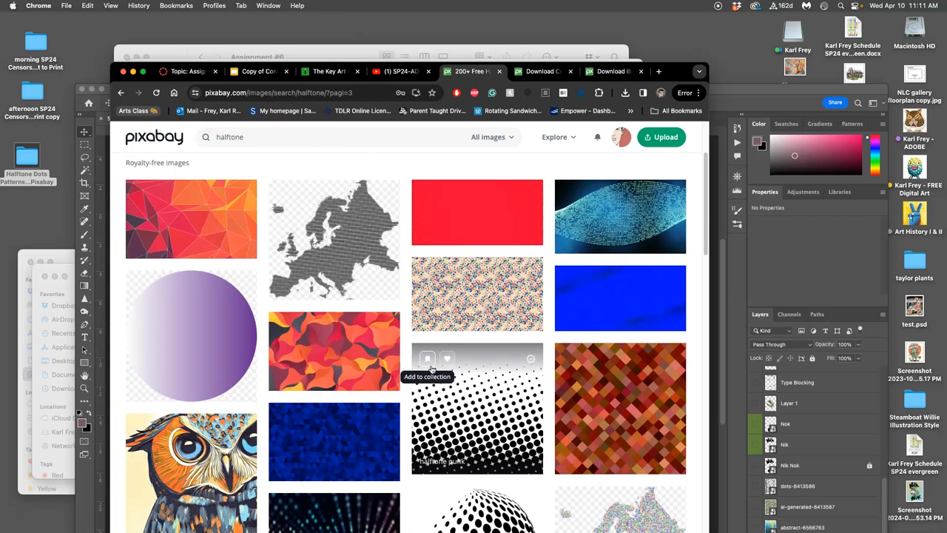
pyautogui.scroll(-3)
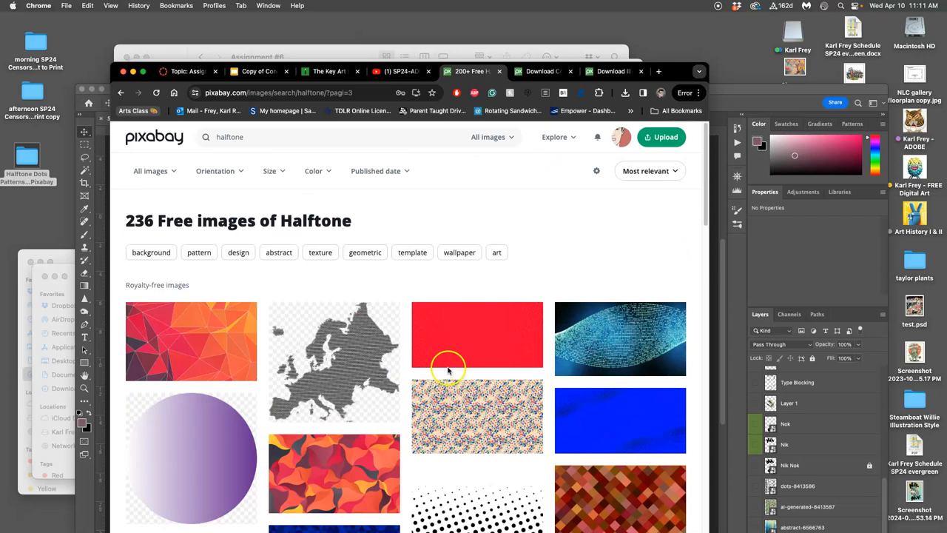
pyautogui.moveTo(453, 371)
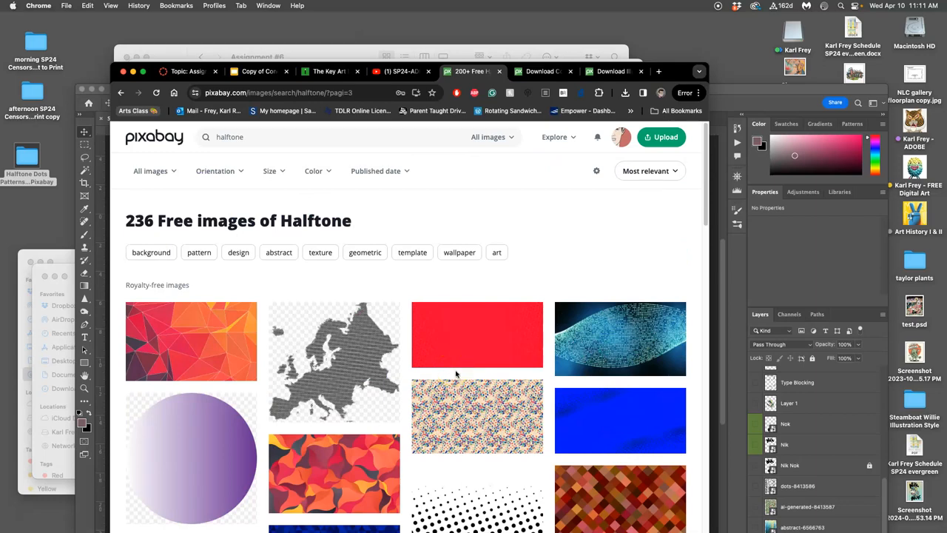
pyautogui.scroll(-3)
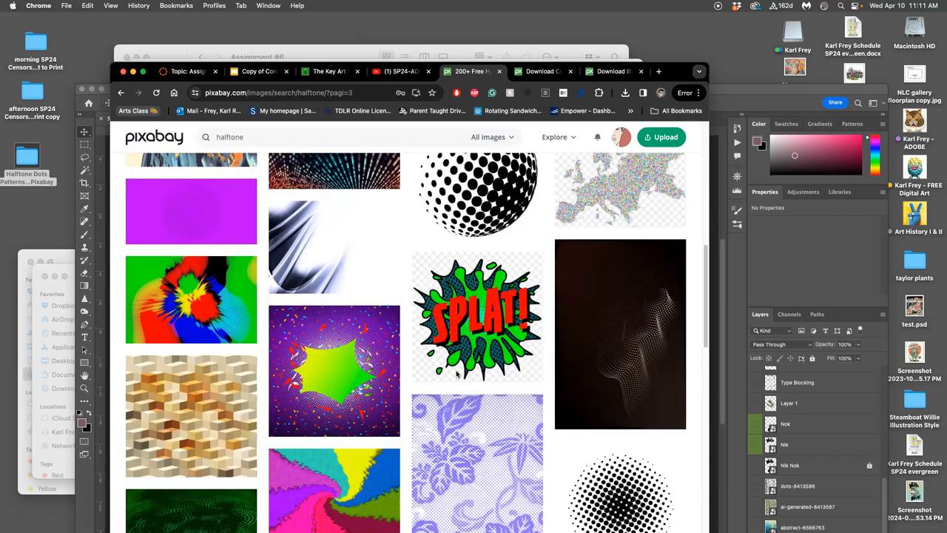
pyautogui.scroll(-3)
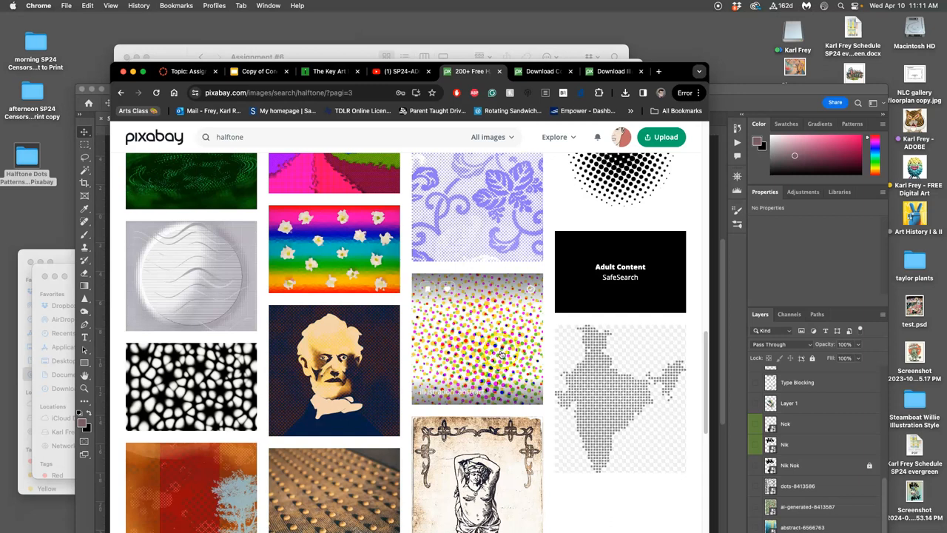
pyautogui.moveTo(499, 237)
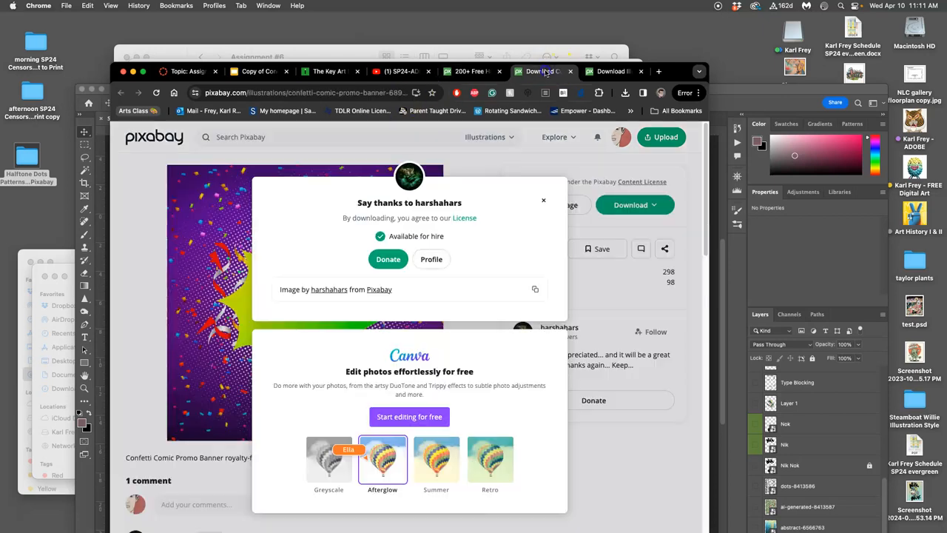
# Dismiss the 'Say thanks' popups and switch to the abstract dot pattern download page.
pyautogui.click(543, 200)
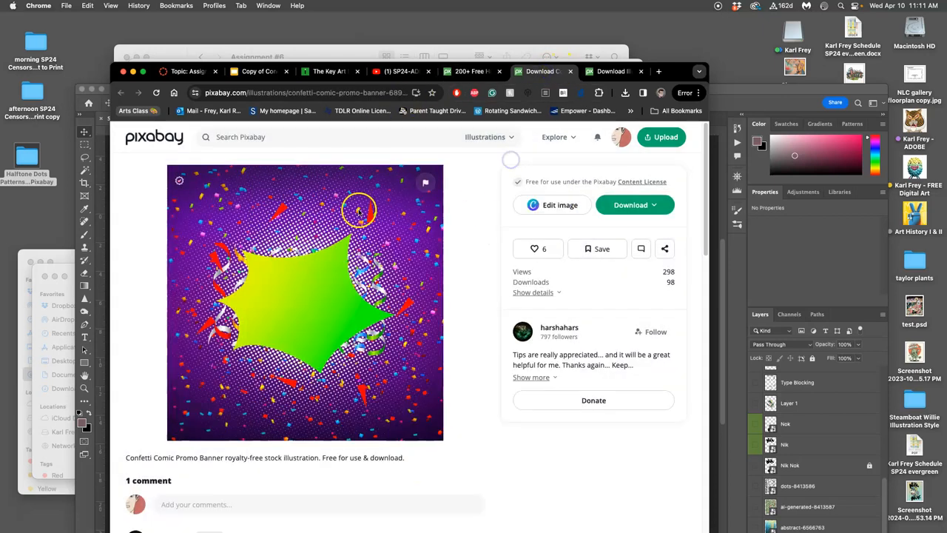
pyautogui.click(630, 205)
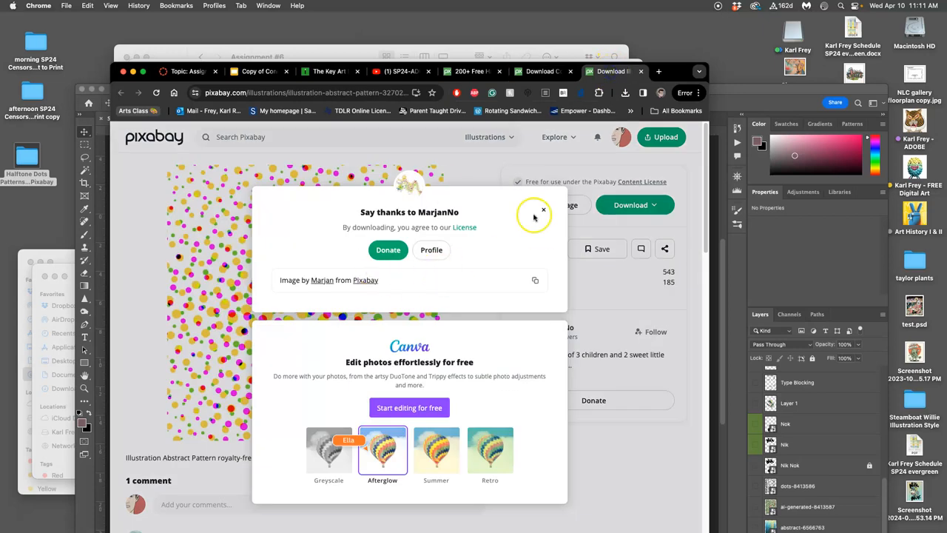
pyautogui.click(544, 210)
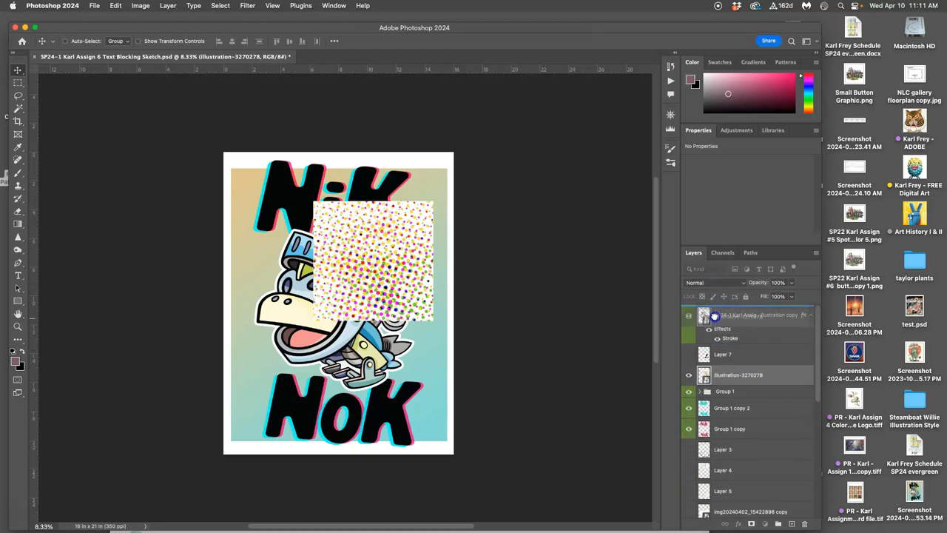
# Move the dot pattern layer above the knight and stretch it to cover the whole poster.
pyautogui.click(738, 315)
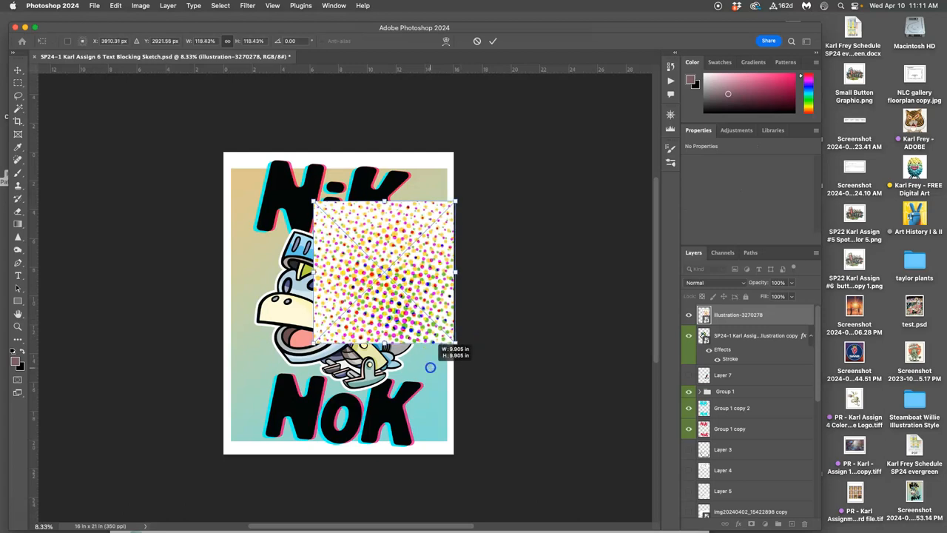
pyautogui.moveTo(431, 368); pyautogui.dragTo(447, 438)
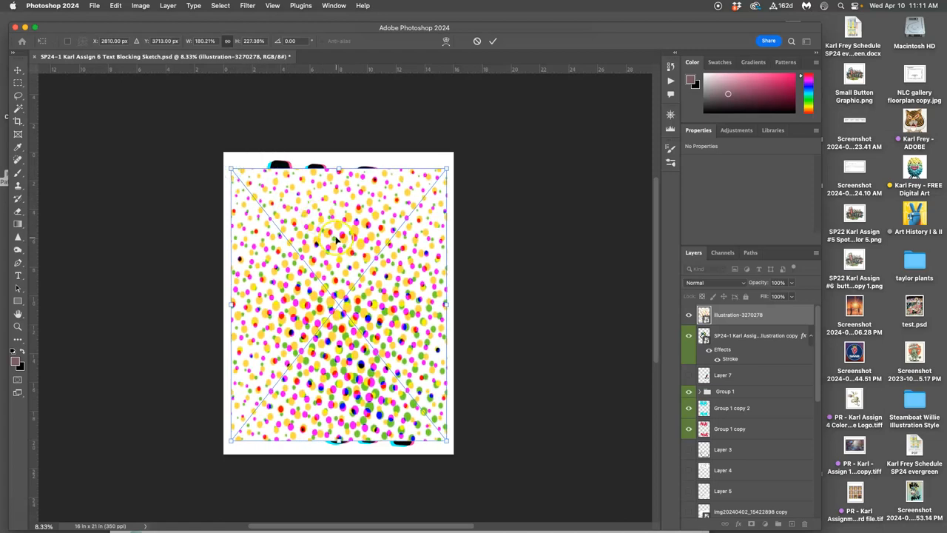
pyautogui.click(711, 282)
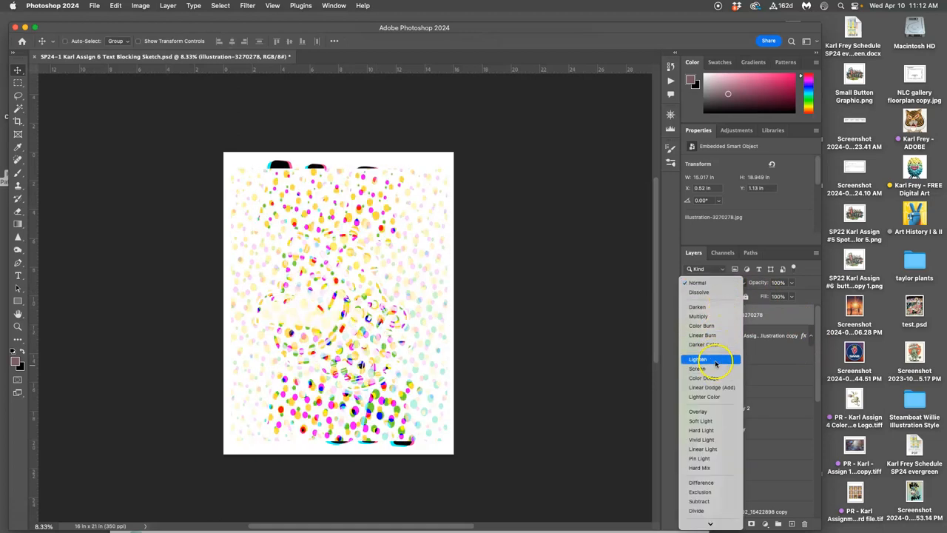
# Preview Lighten, Darker Color, Soft Light and Divide on the dot pattern, then keep Overlay.
pyautogui.click(697, 344)
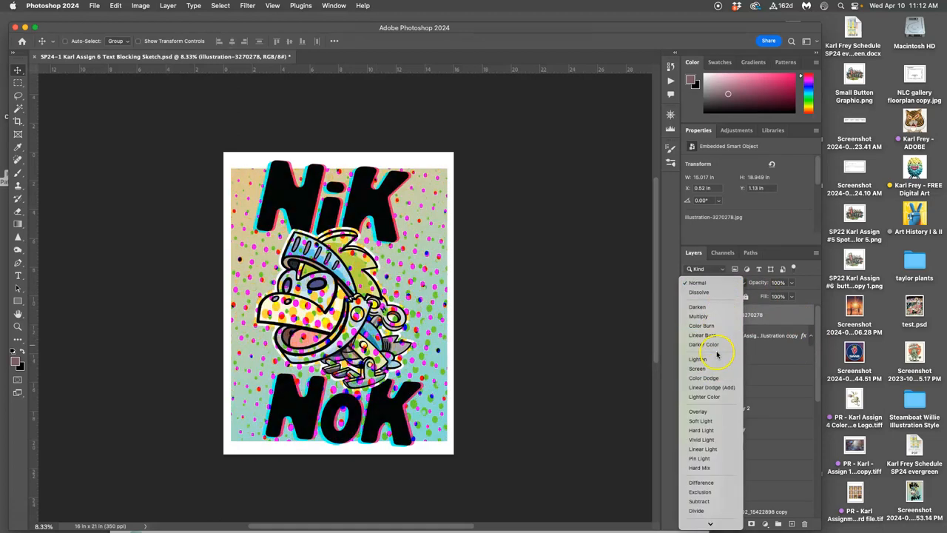
pyautogui.click(701, 421)
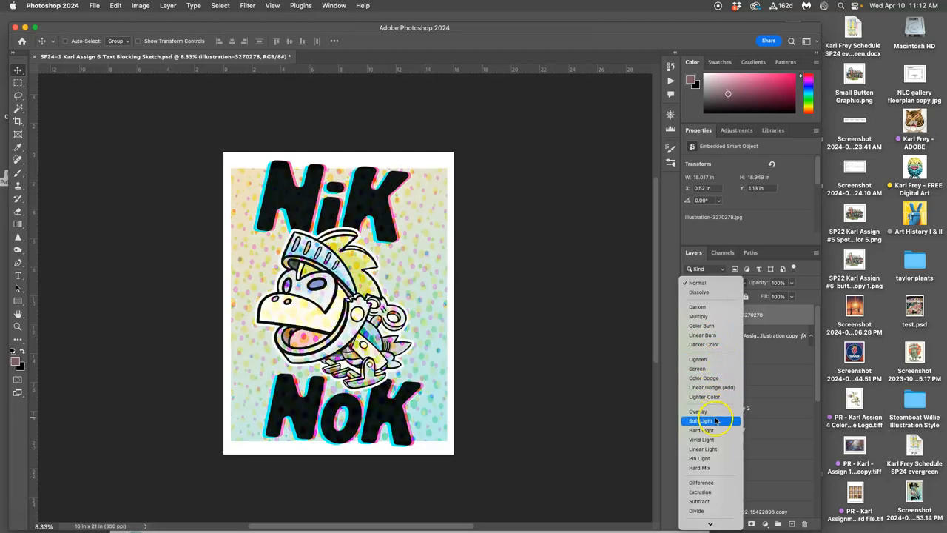
pyautogui.click(703, 449)
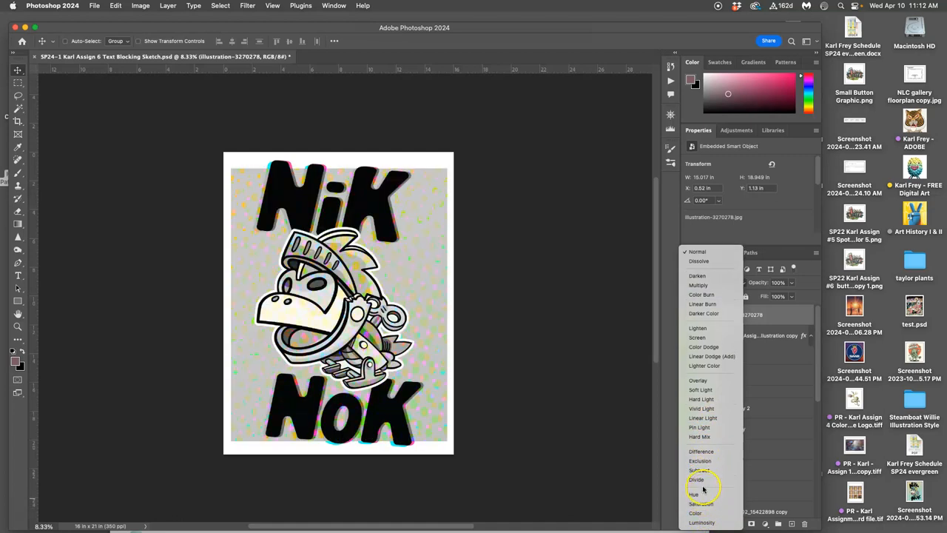
pyautogui.click(698, 470)
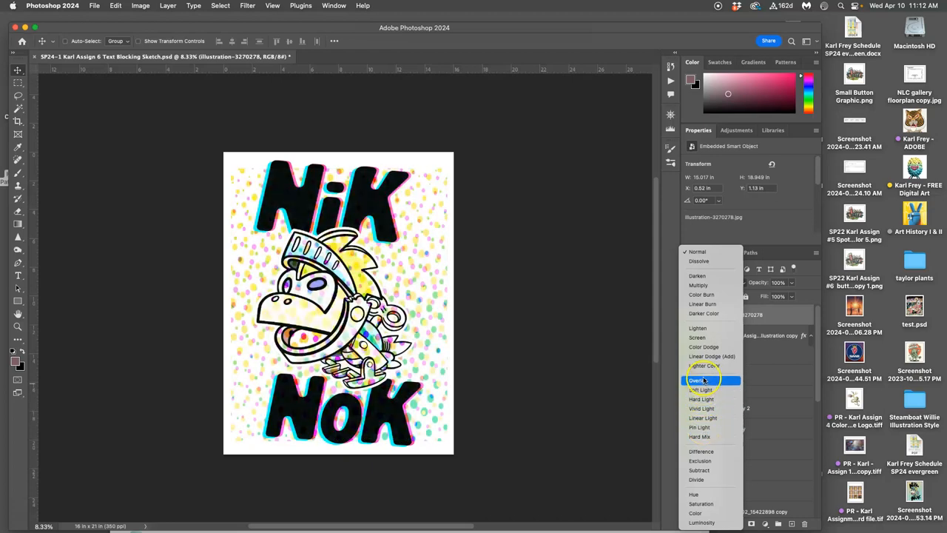
pyautogui.moveTo(620, 368)
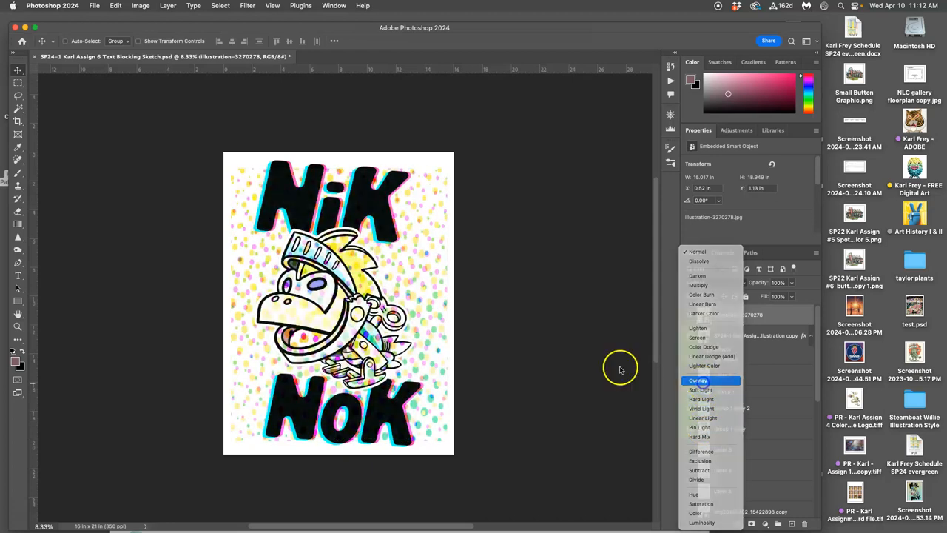
pyautogui.click(698, 380)
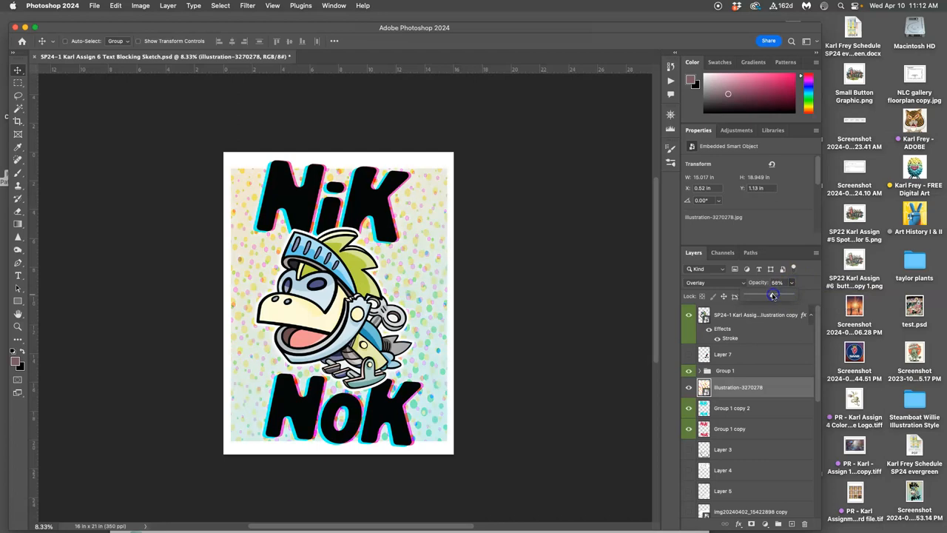
# Lower the dot pattern's opacity to about half and show the abstract-6566763 texture layer.
pyautogui.moveTo(775, 295); pyautogui.dragTo(768, 295)
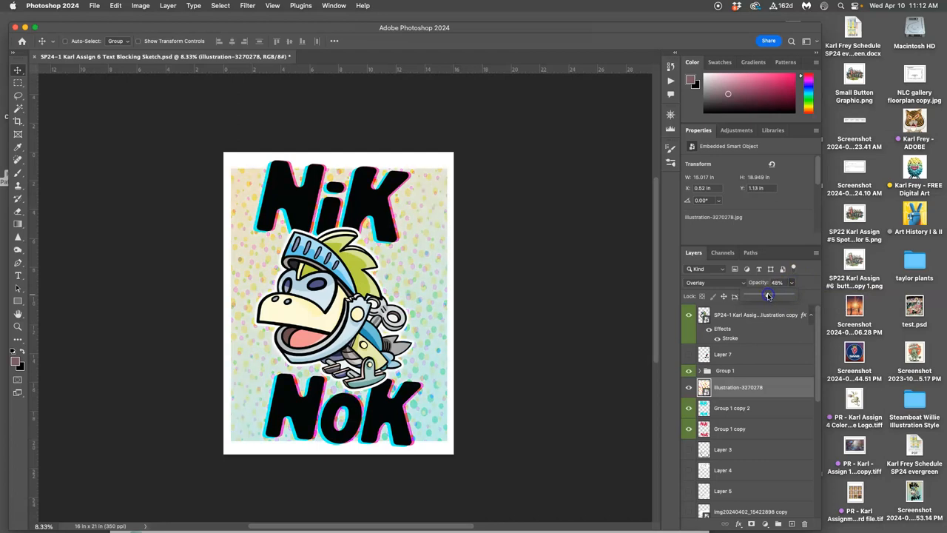
pyautogui.scroll(-3)
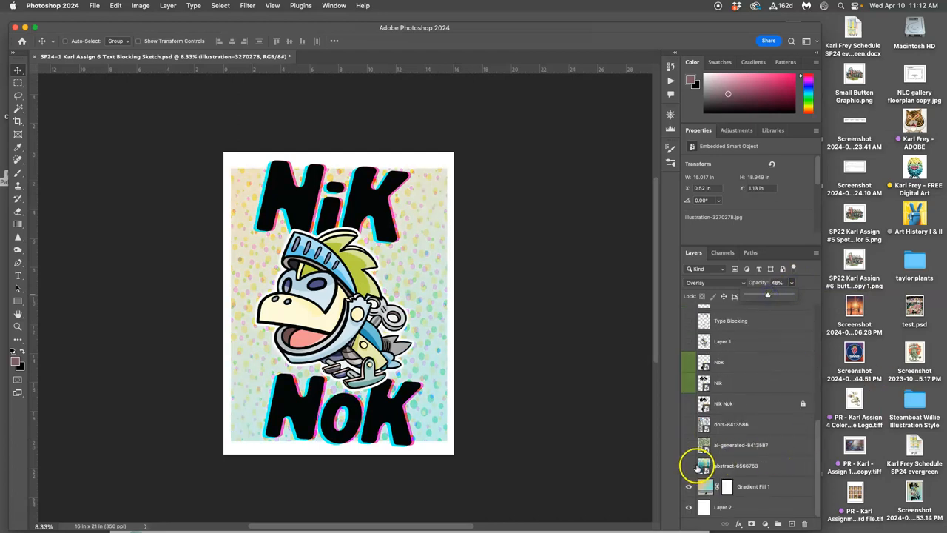
pyautogui.click(688, 465)
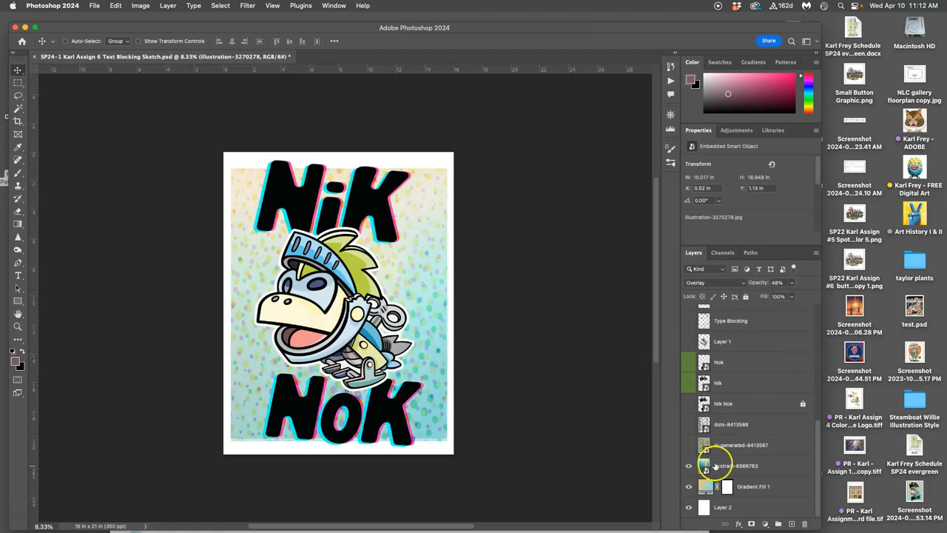
pyautogui.click(737, 465)
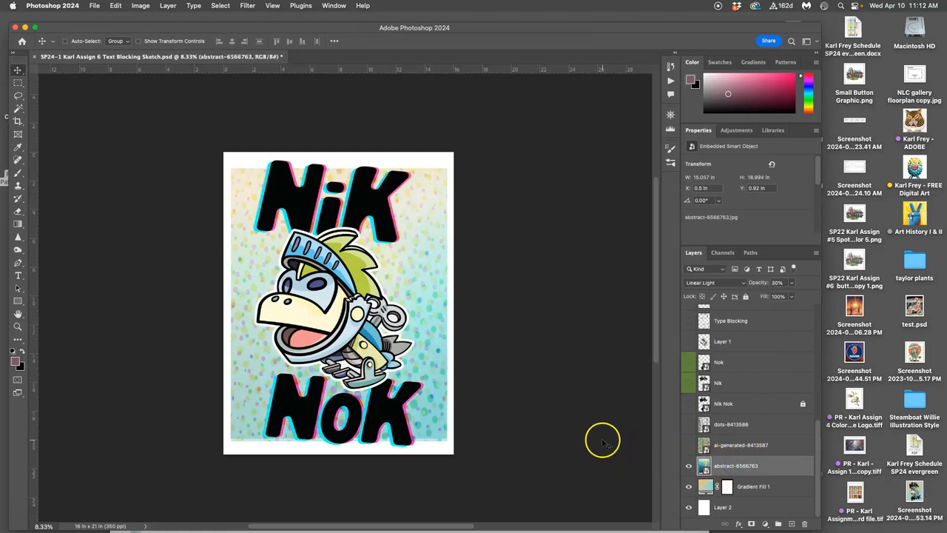
# Toggle the floral ai-generated texture off and on to compare, leaving it visible.
pyautogui.click(689, 444)
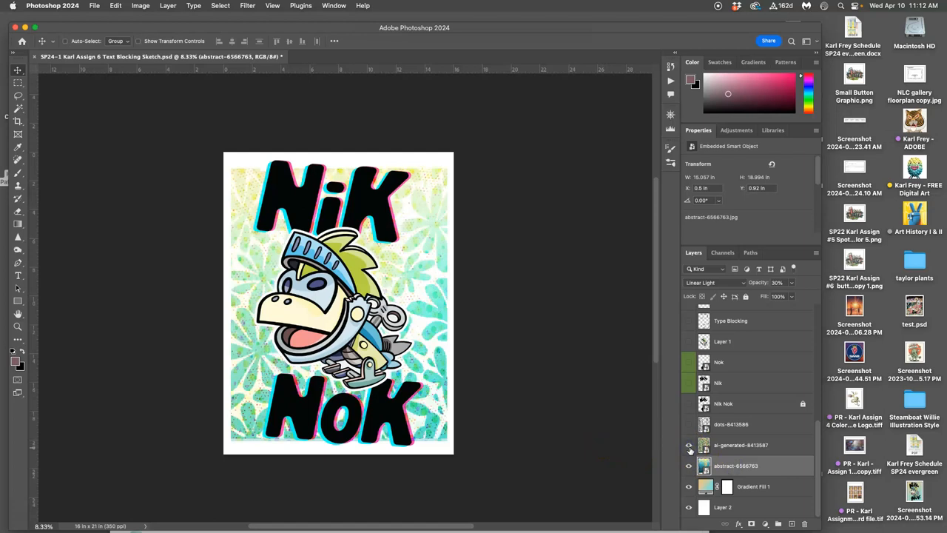
pyautogui.click(688, 445)
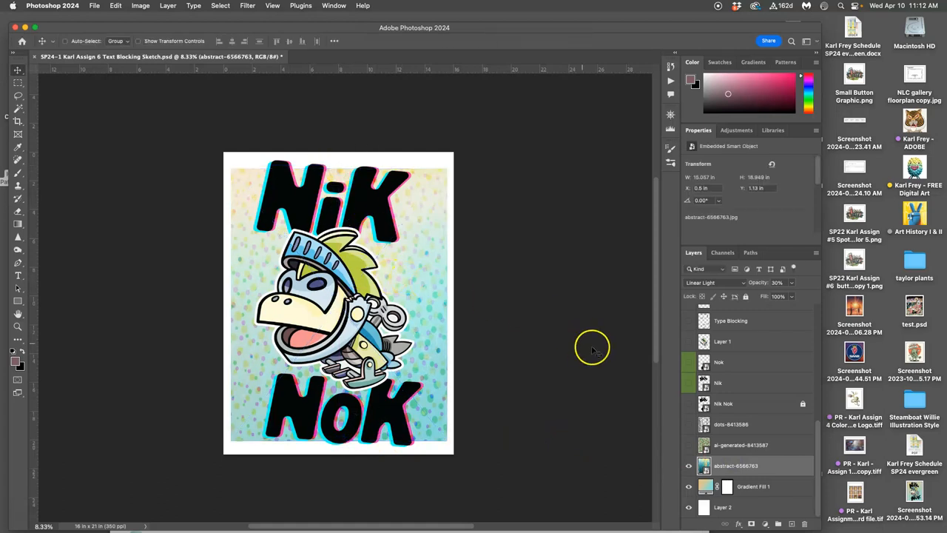
pyautogui.click(689, 444)
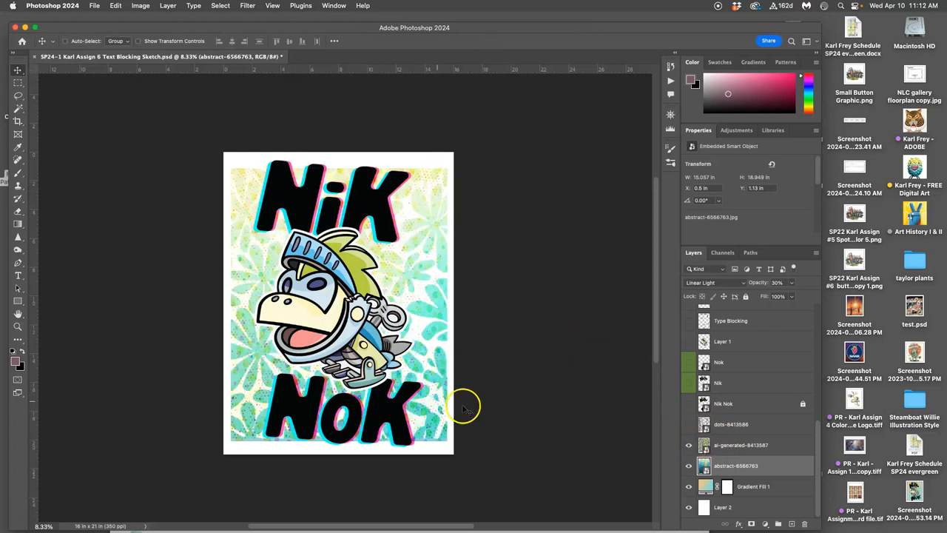
pyautogui.click(740, 445)
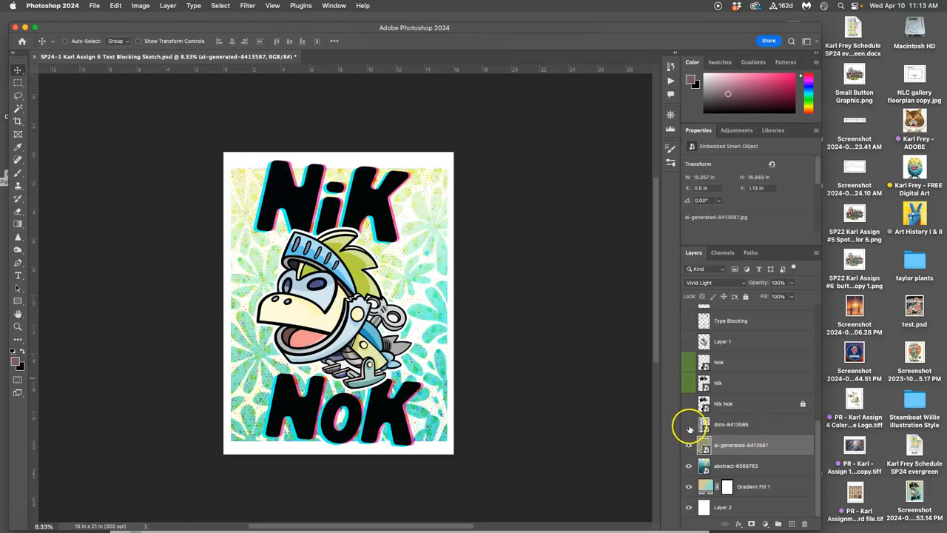
# Turn on the dots-8413586 halftone layer and pick a blending mode for it.
pyautogui.click(689, 424)
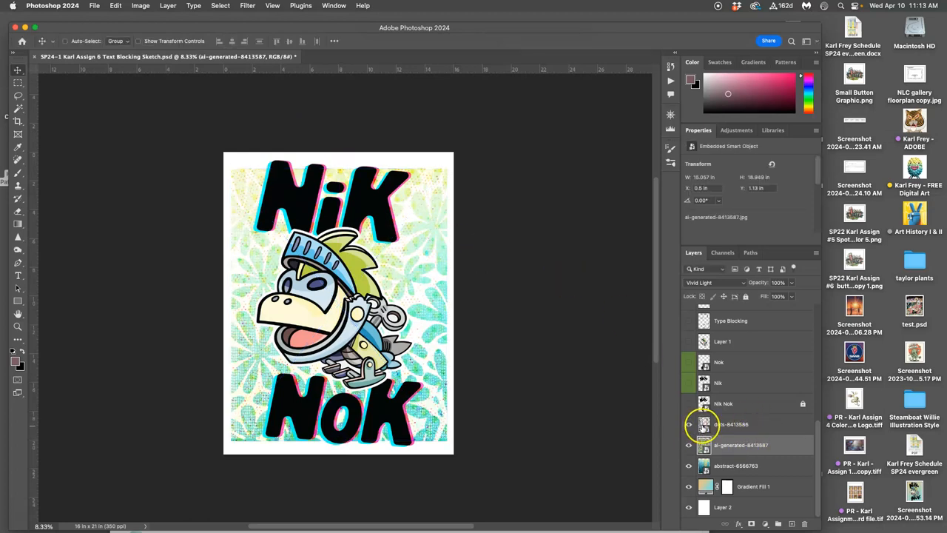
pyautogui.click(714, 282)
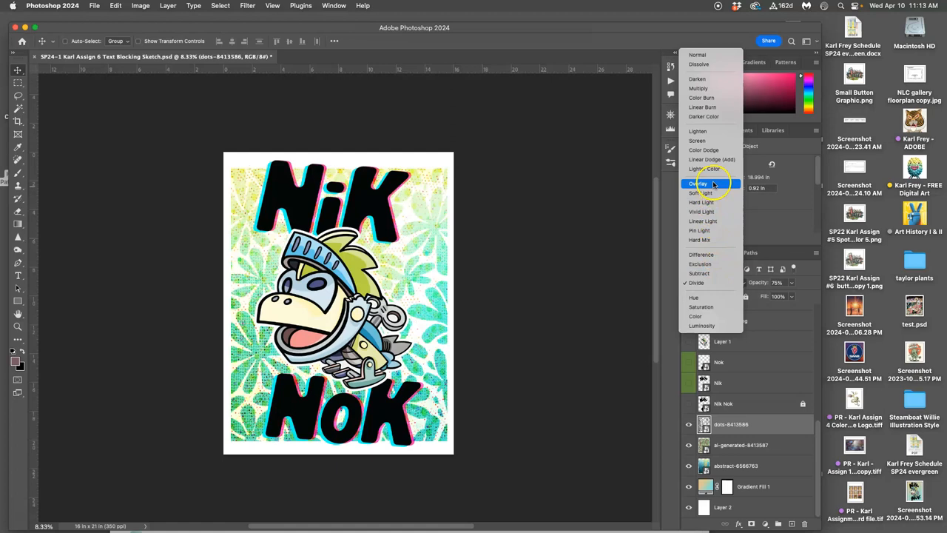
pyautogui.click(701, 212)
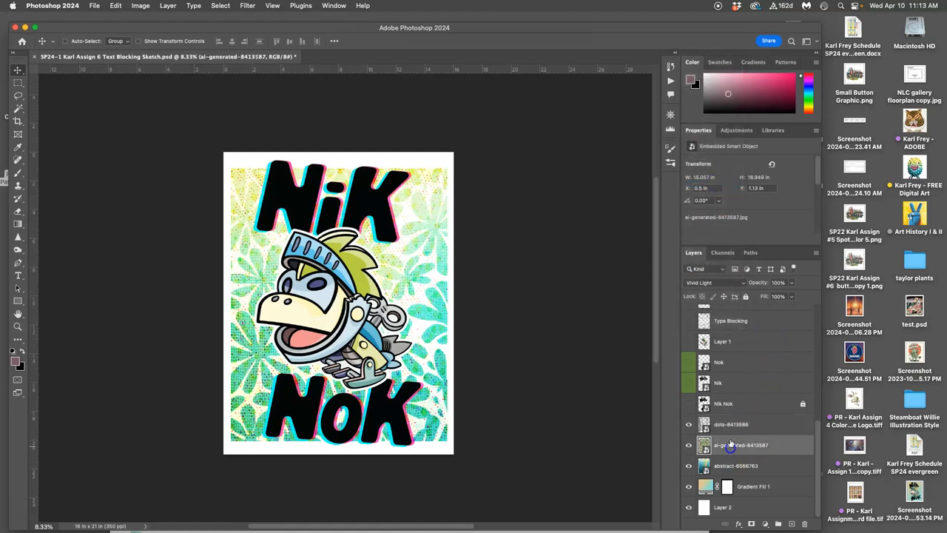
# Set the floral ai-generated texture to Overlay and select the abstract background layer.
pyautogui.click(714, 283)
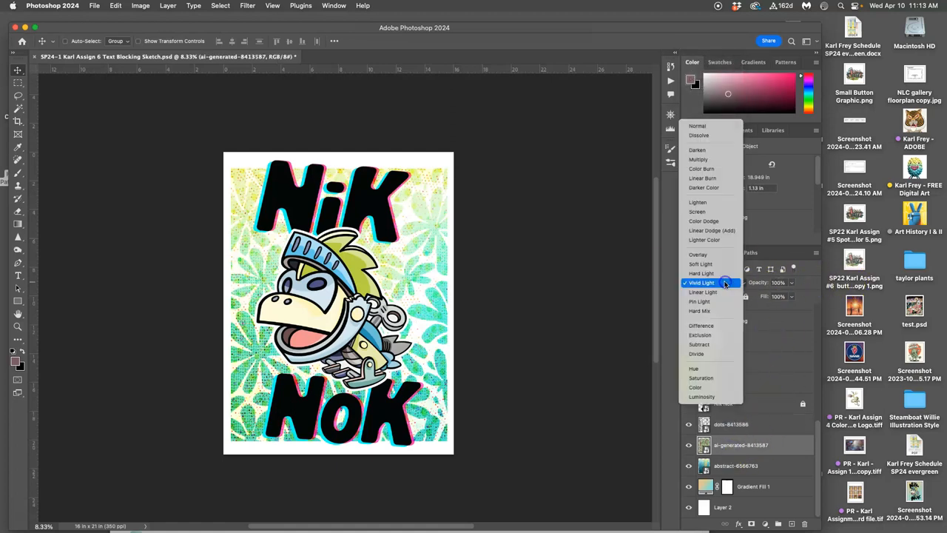
pyautogui.moveTo(699, 301)
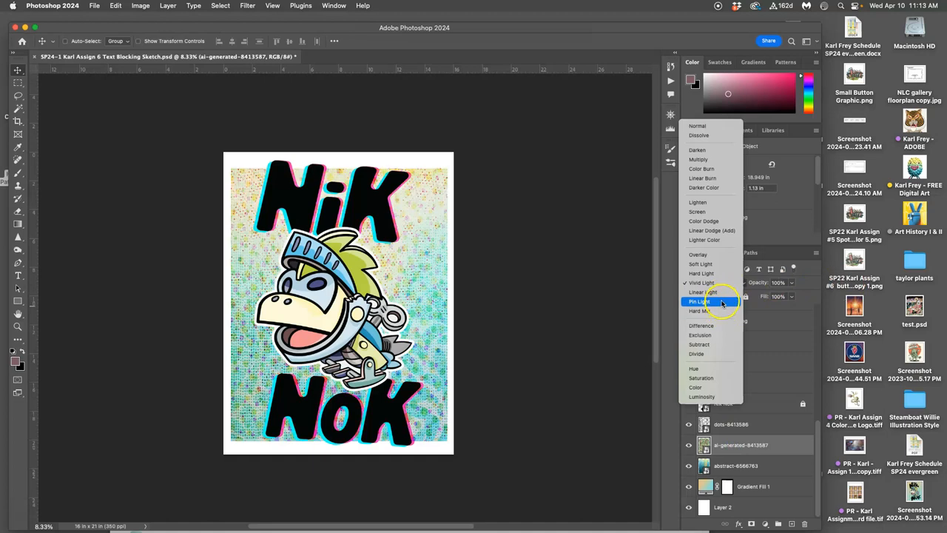
pyautogui.click(701, 264)
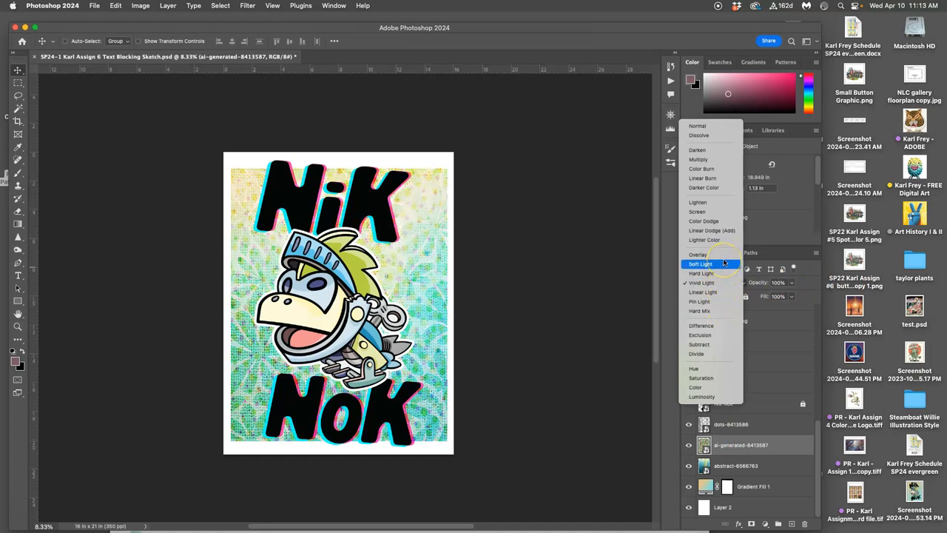
pyautogui.moveTo(697, 253)
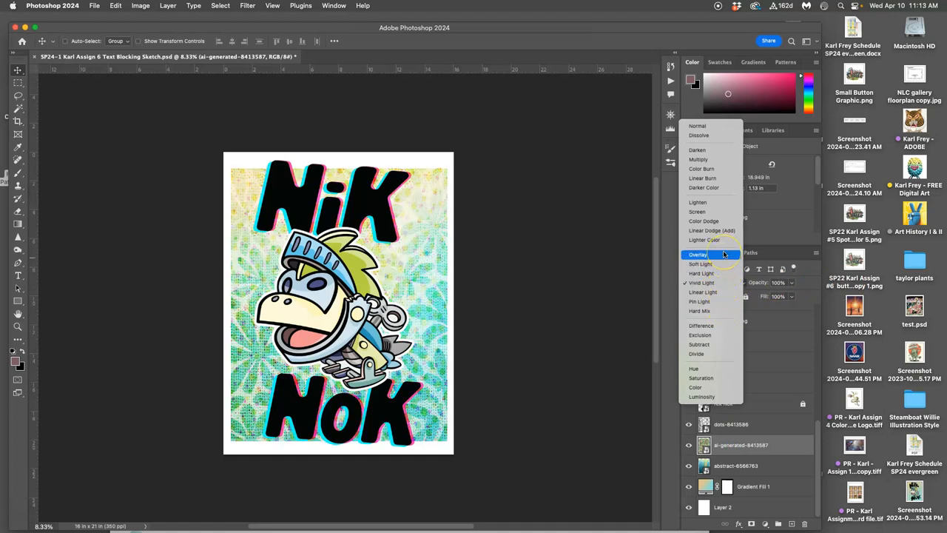
pyautogui.click(697, 253)
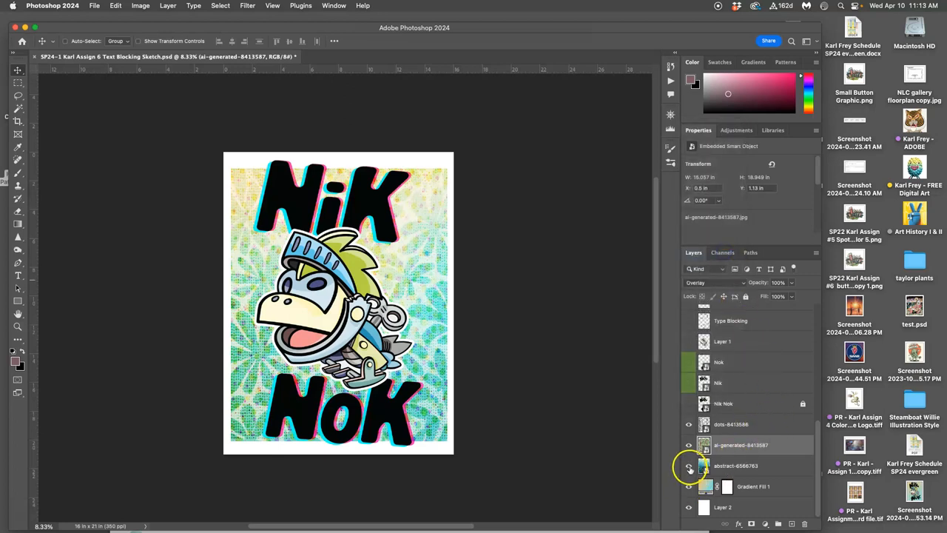
pyautogui.click(689, 466)
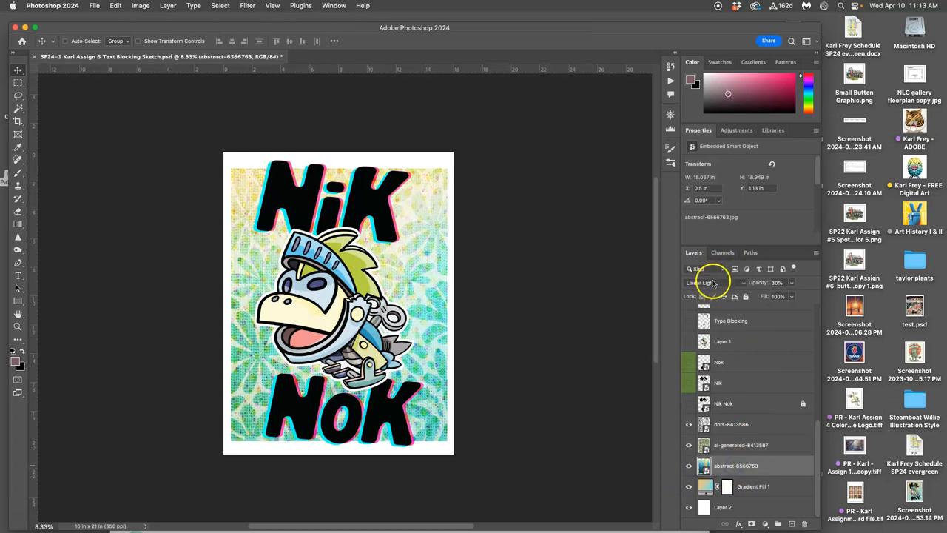
pyautogui.moveTo(713, 283)
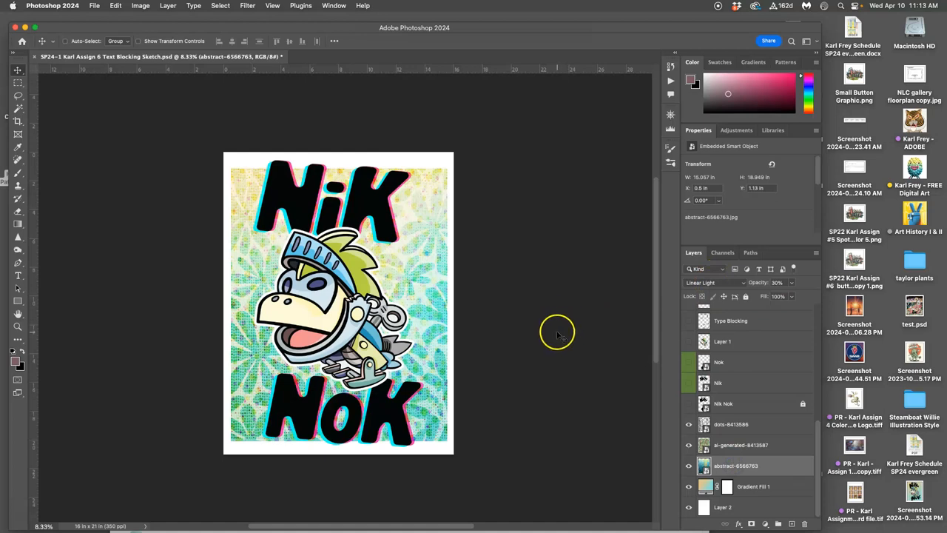
pyautogui.moveTo(348, 274)
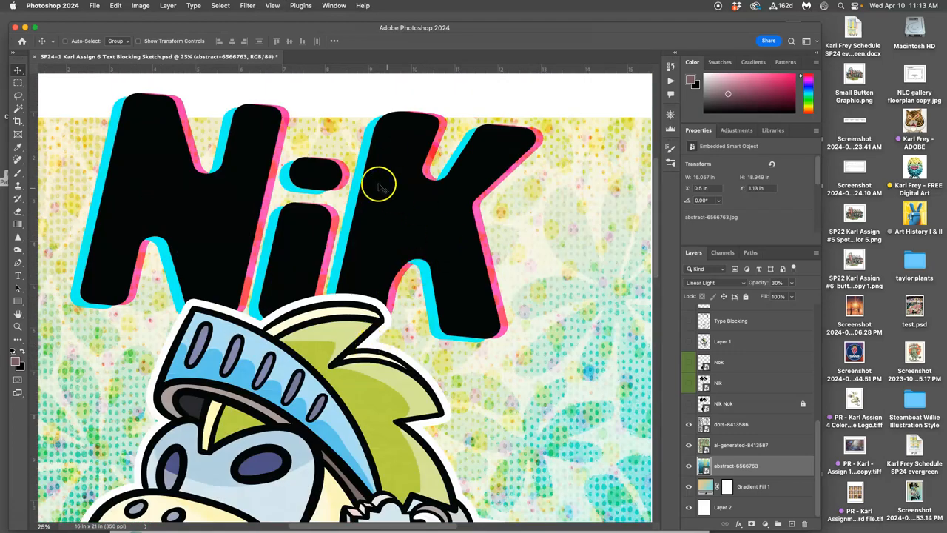
pyautogui.moveTo(201, 139)
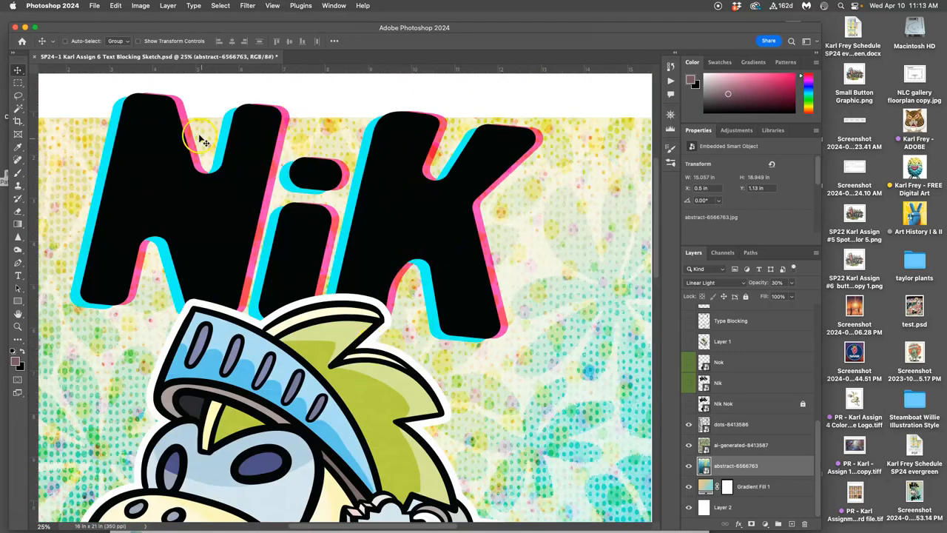
pyautogui.moveTo(97, 248)
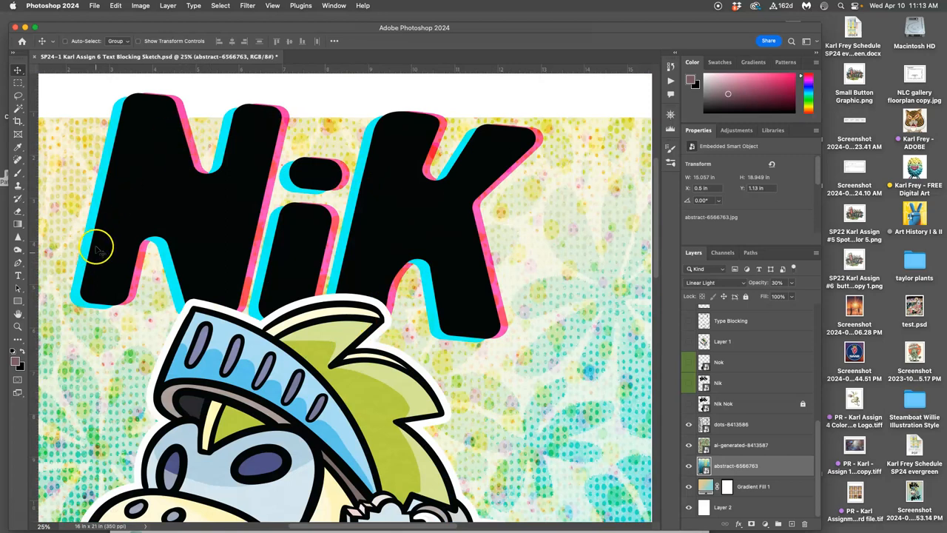
pyautogui.moveTo(355, 233)
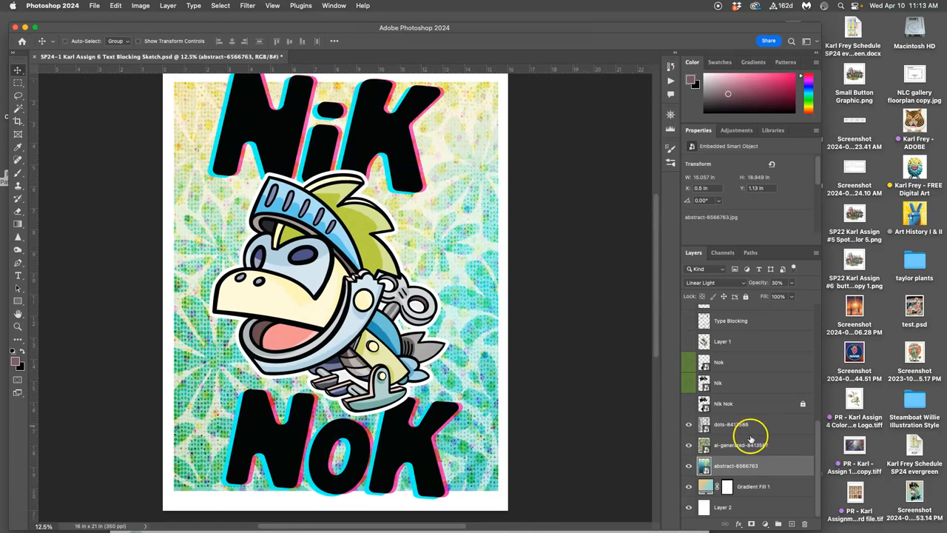
pyautogui.scroll(3)
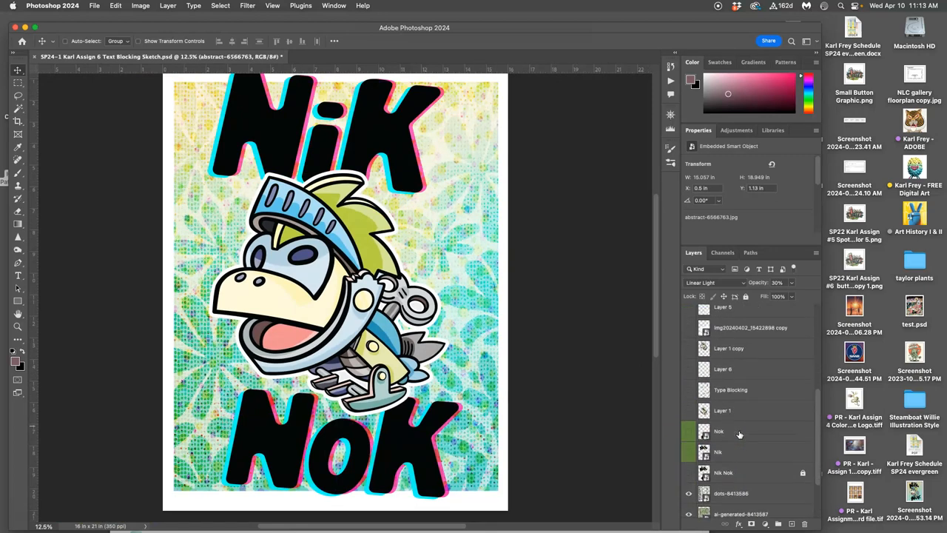
pyautogui.scroll(-3)
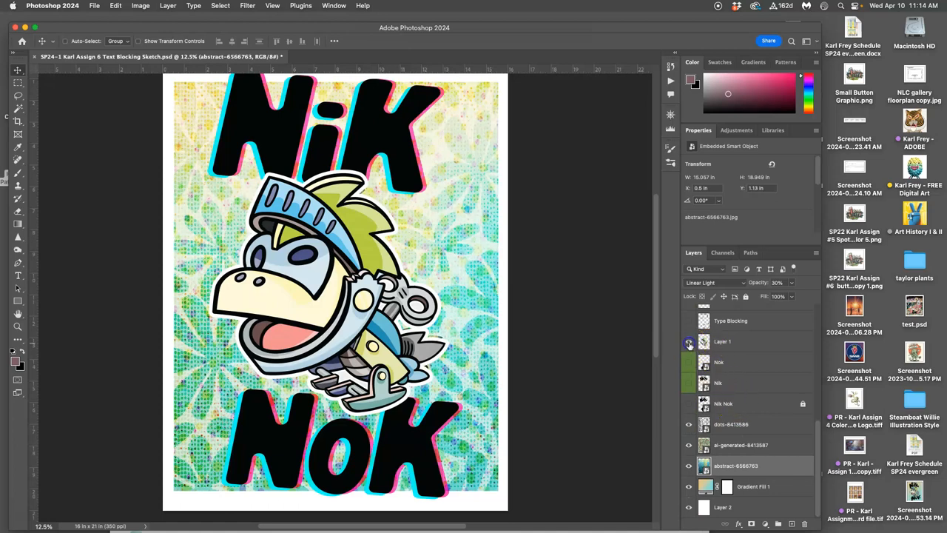
# Show the extra knight copy layer and enlarge it slightly to about 109% over the character.
pyautogui.click(722, 320)
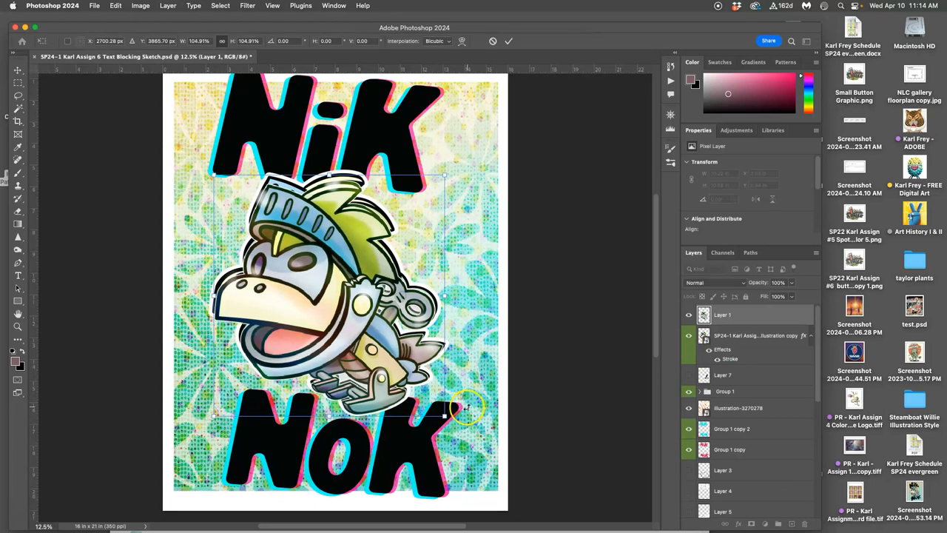
pyautogui.moveTo(444, 175); pyautogui.dragTo(452, 170)
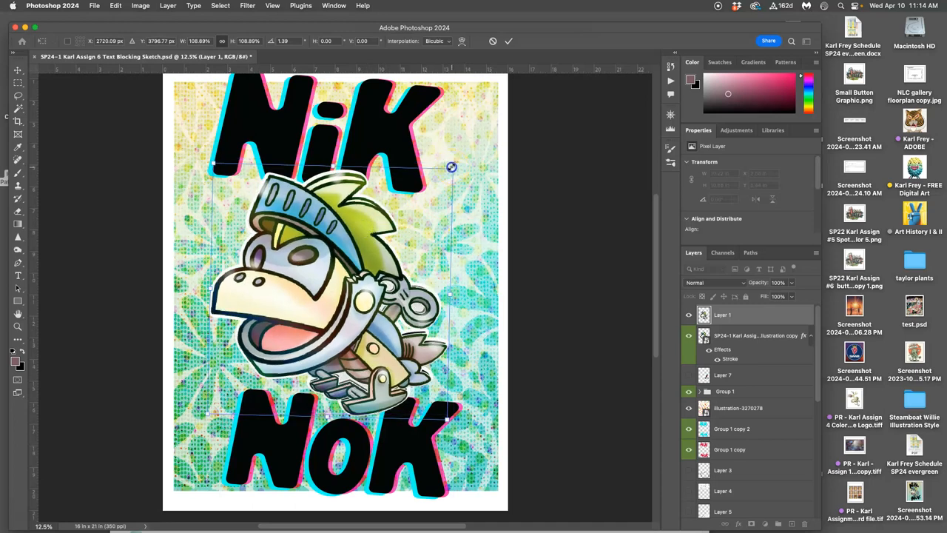
pyautogui.moveTo(452, 166); pyautogui.dragTo(454, 163)
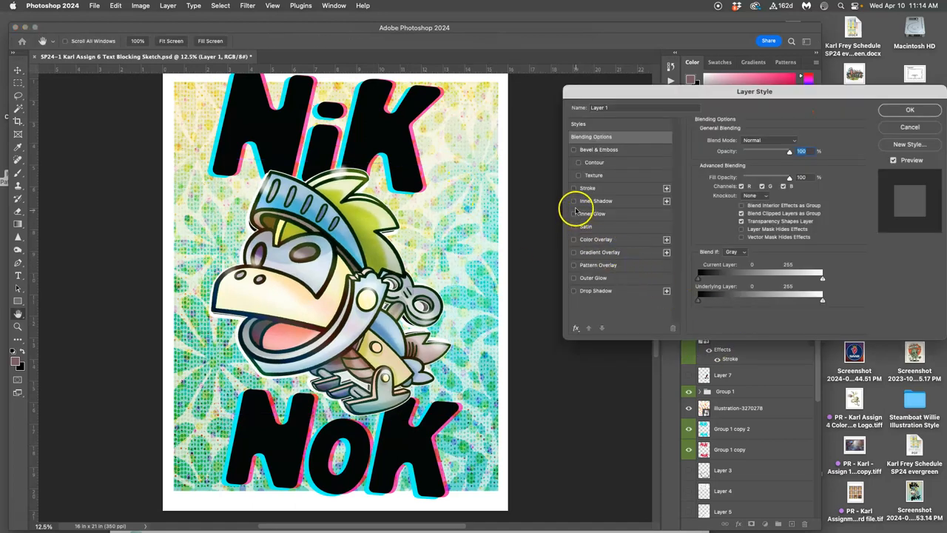
# Apply a pink Color Overlay layer style to the knight copy.
pyautogui.click(573, 239)
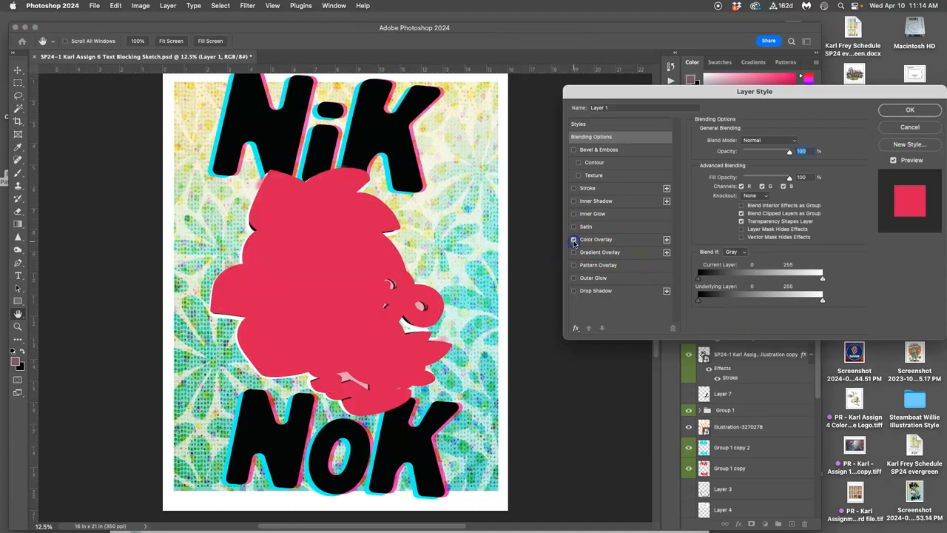
pyautogui.click(596, 239)
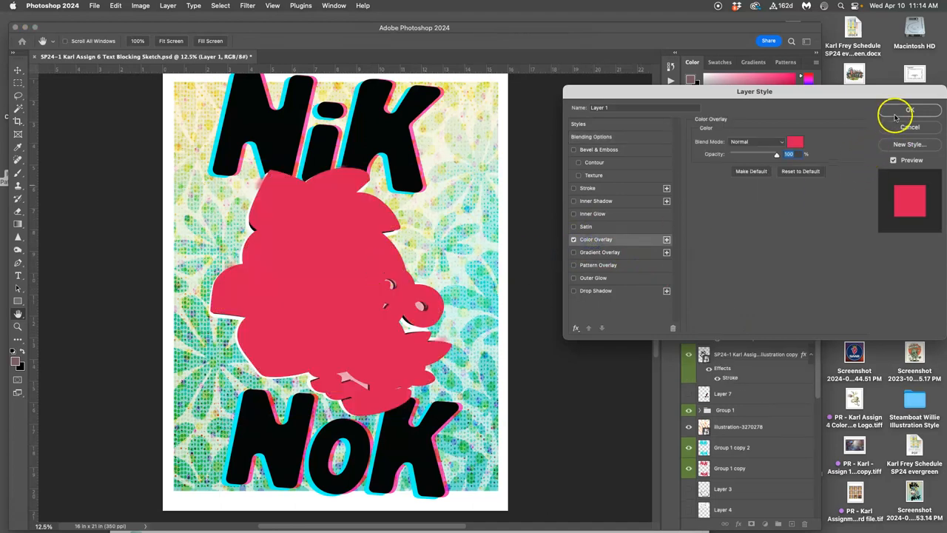
pyautogui.click(909, 110)
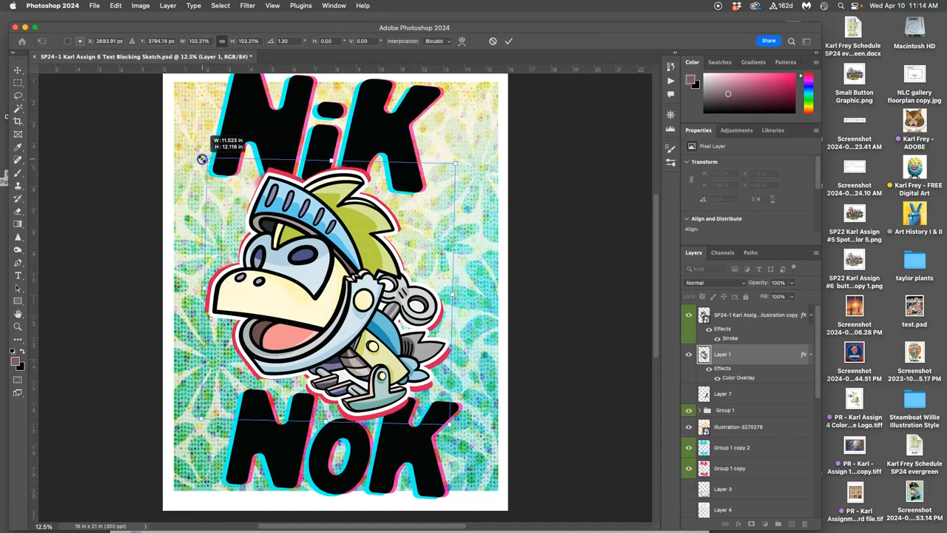
# Commit the transform and add a 32 px Outside cyan Stroke to the pink silhouette.
pyautogui.click(508, 41)
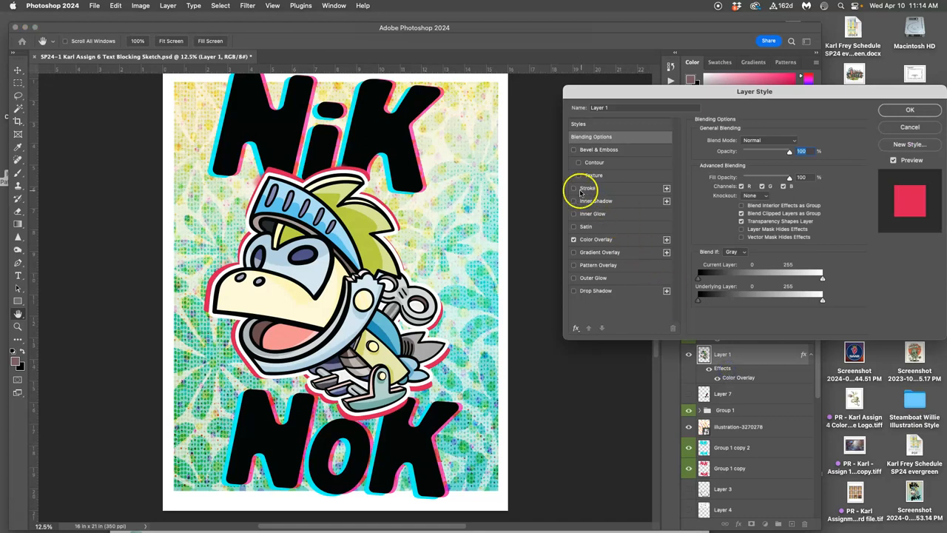
pyautogui.click(574, 188)
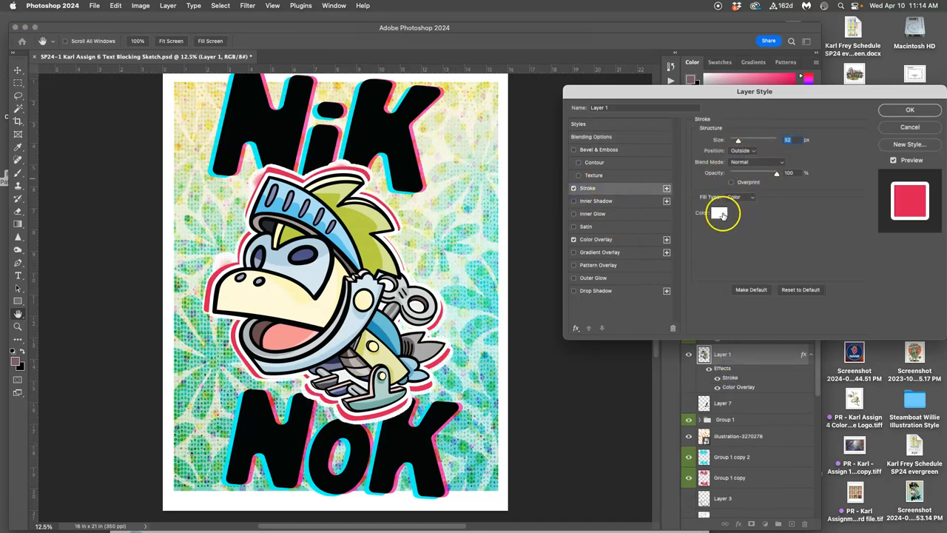
pyautogui.click(723, 213)
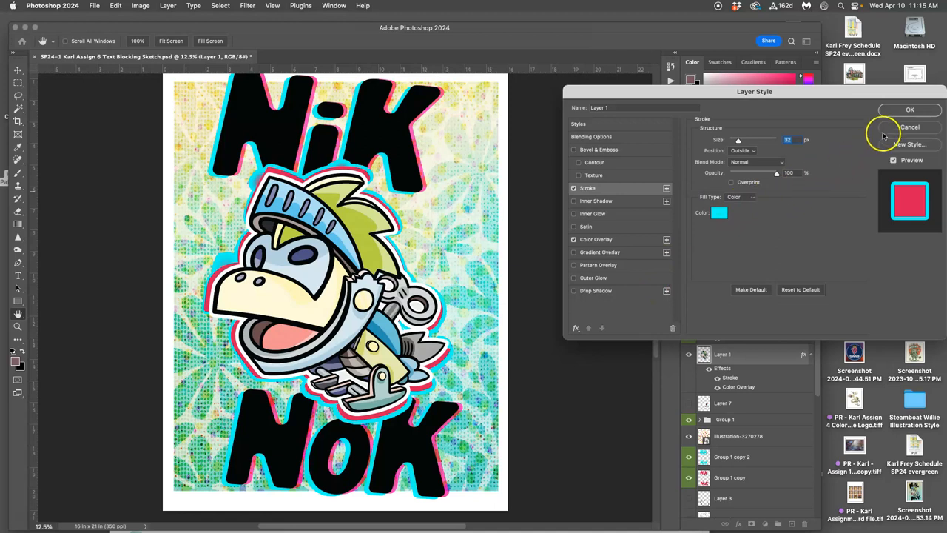
pyautogui.click(910, 110)
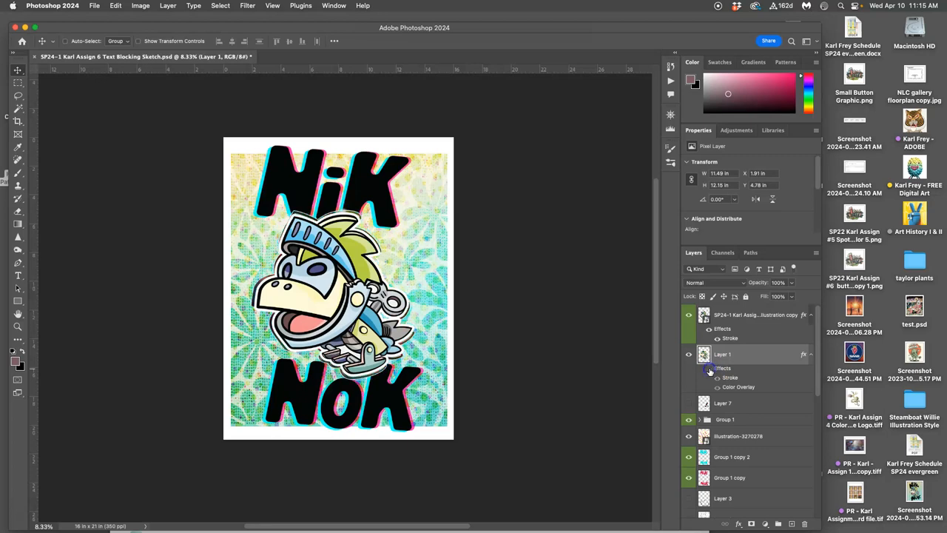
# Scale Layer 1's pink-and-cyan outline to about 95% and toggle its visibility to compare.
pyautogui.click(689, 353)
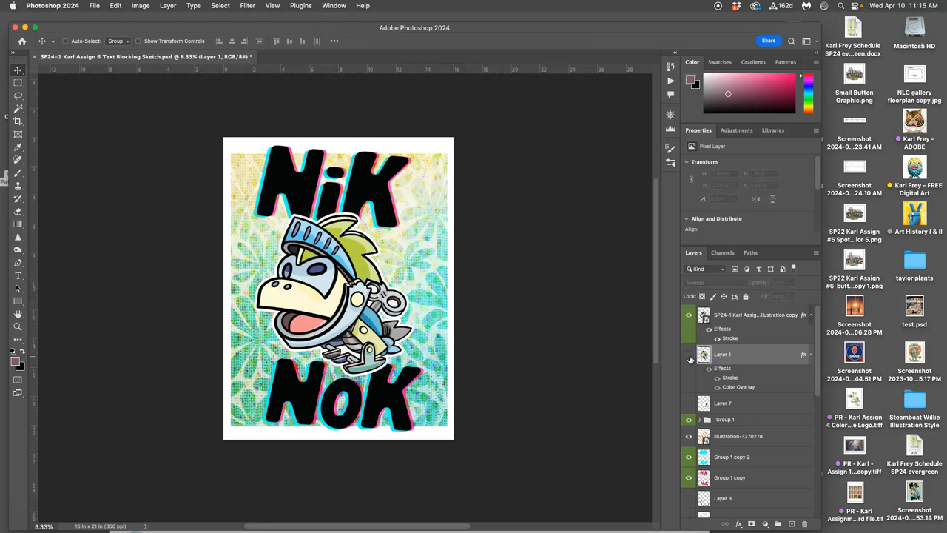
pyautogui.click(688, 354)
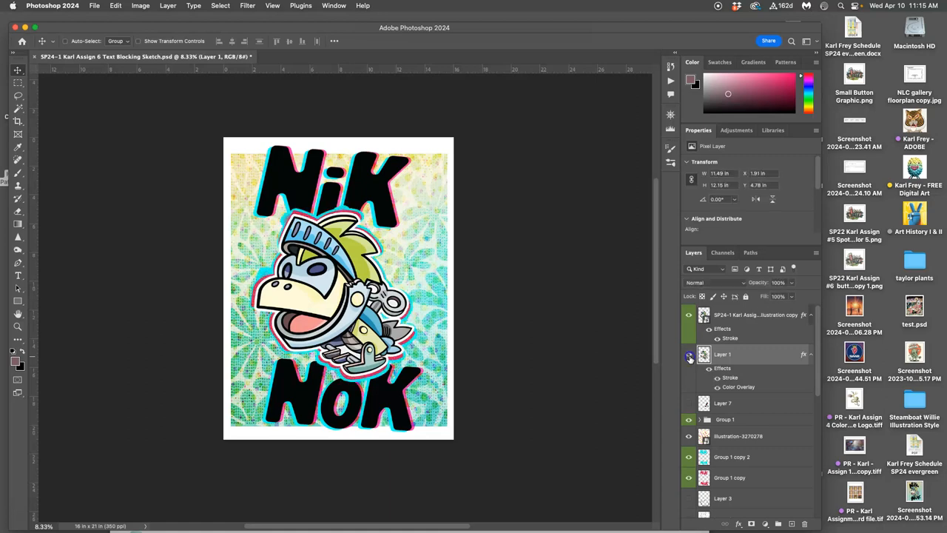
pyautogui.click(689, 356)
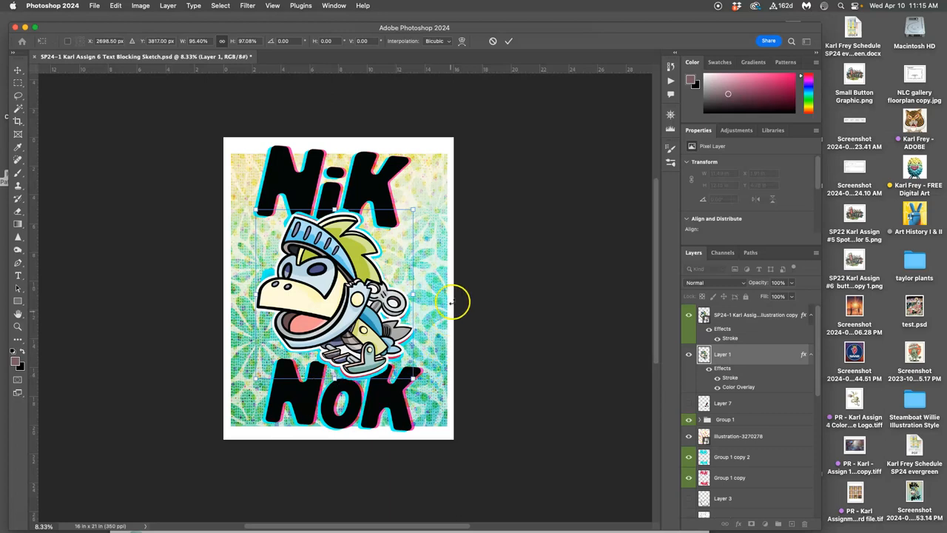
pyautogui.moveTo(455, 301); pyautogui.dragTo(422, 207)
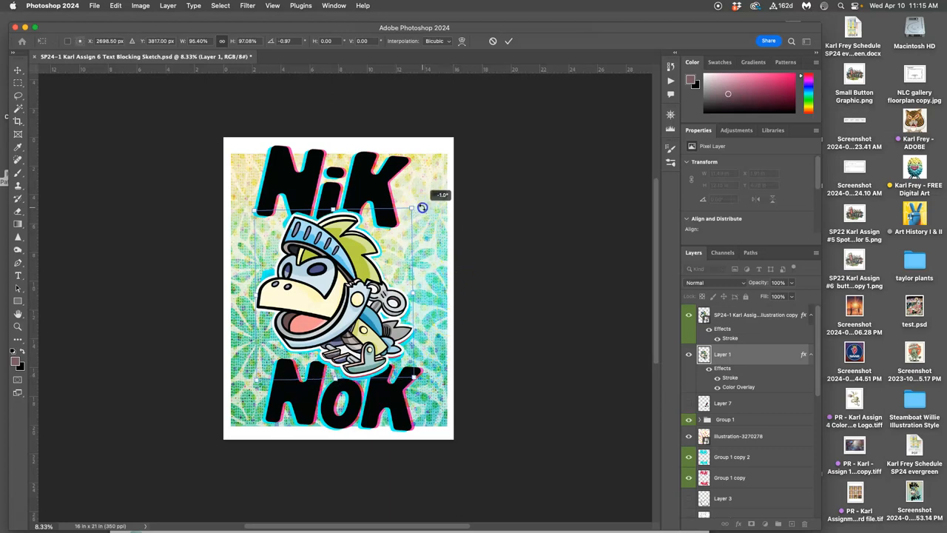
pyautogui.click(508, 40)
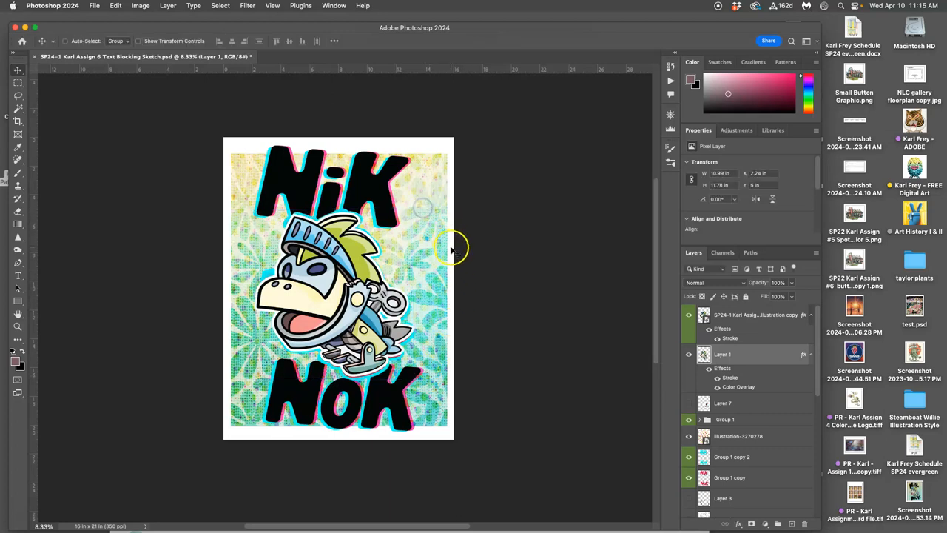
pyautogui.click(689, 354)
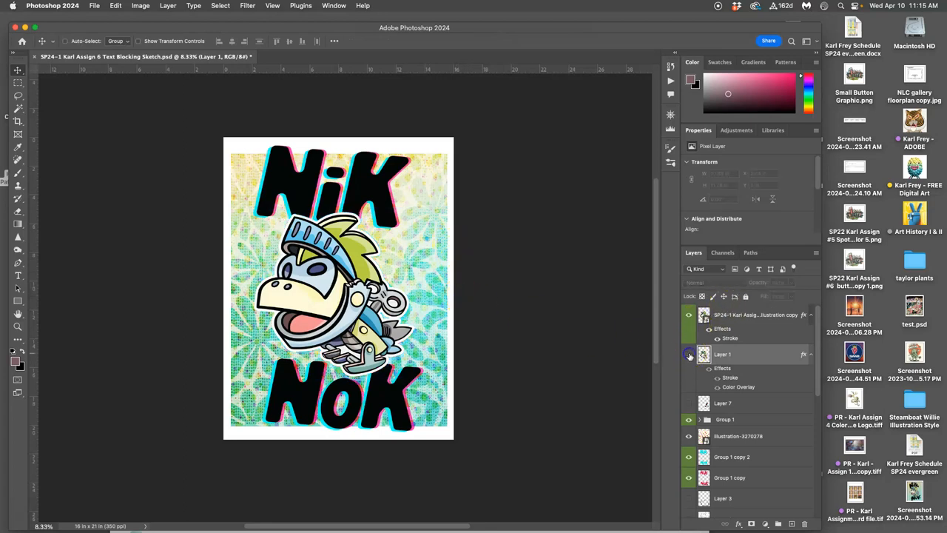
pyautogui.click(689, 353)
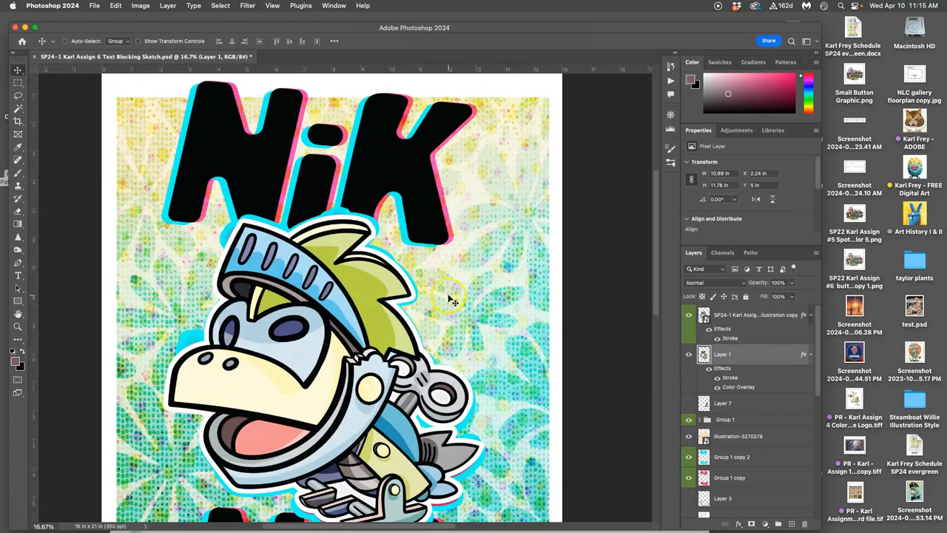
pyautogui.moveTo(214, 234)
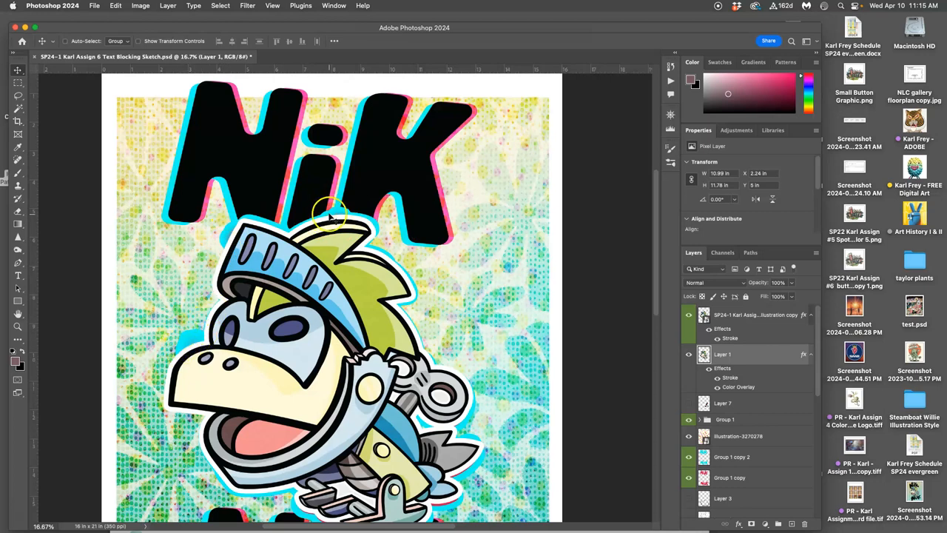
pyautogui.moveTo(470, 255)
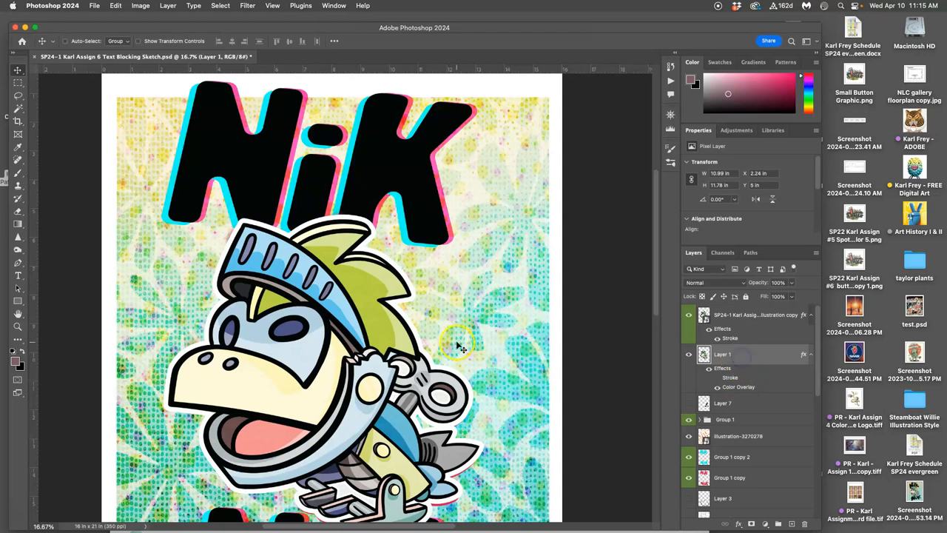
# Zoom on the knight and switch to the Lasso tool to trim the outline's top.
pyautogui.scroll(-3)
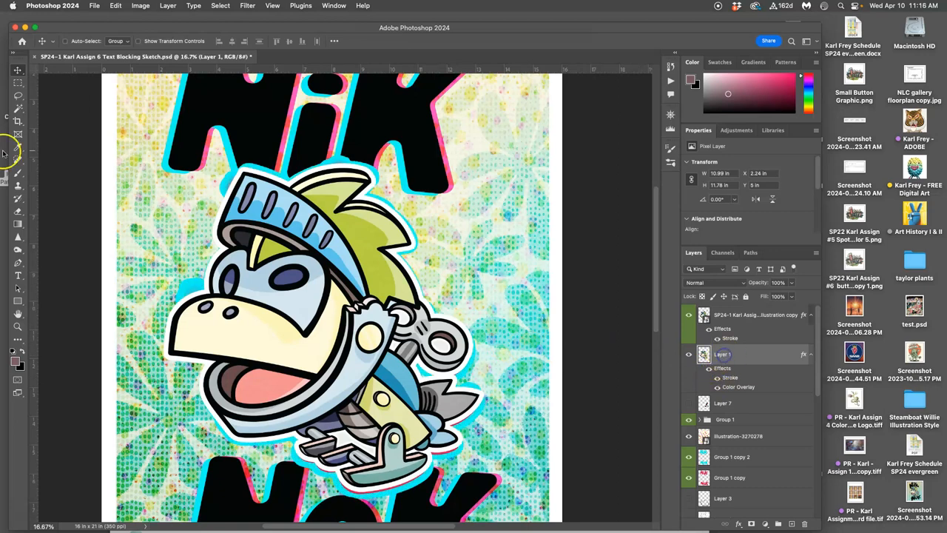
pyautogui.click(17, 95)
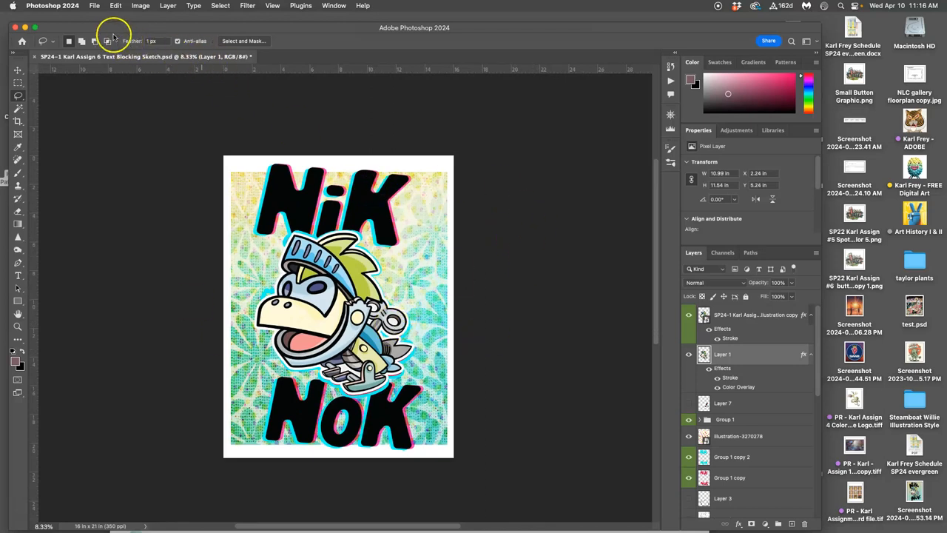
# Save As 'SP24-1 Karl Assign 6 Final Poster.psd' in the Assignment #6 folder.
pyautogui.click(95, 5)
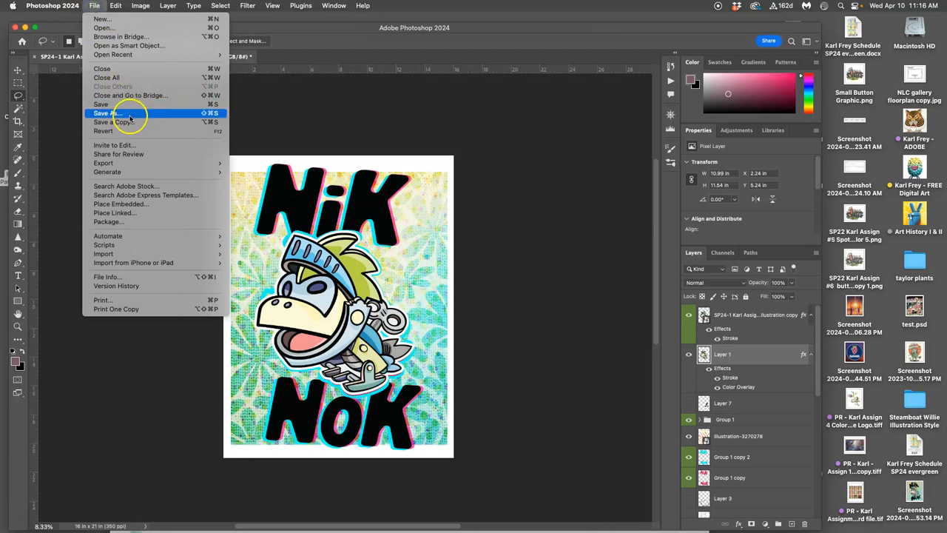
pyautogui.click(108, 113)
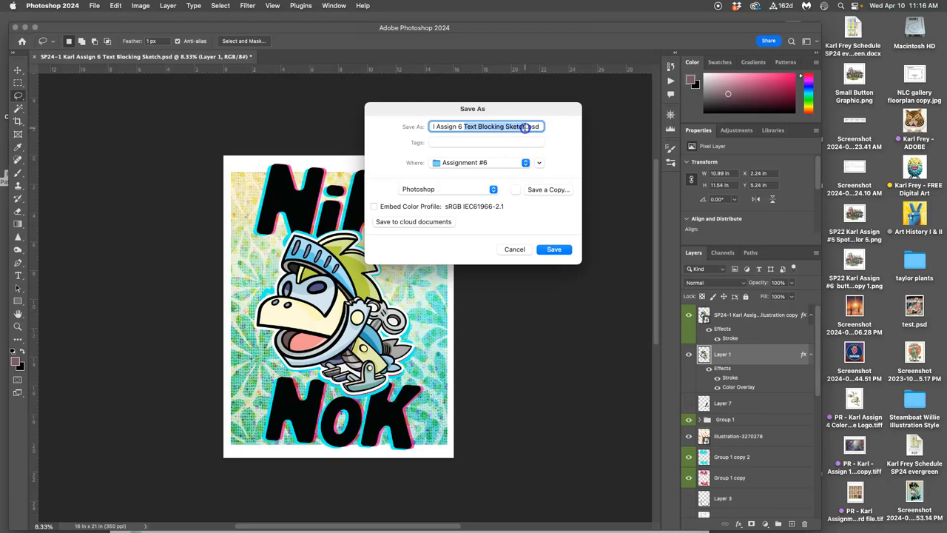
pyautogui.write('SP24-1 Karl Assign 6 Final.psd')
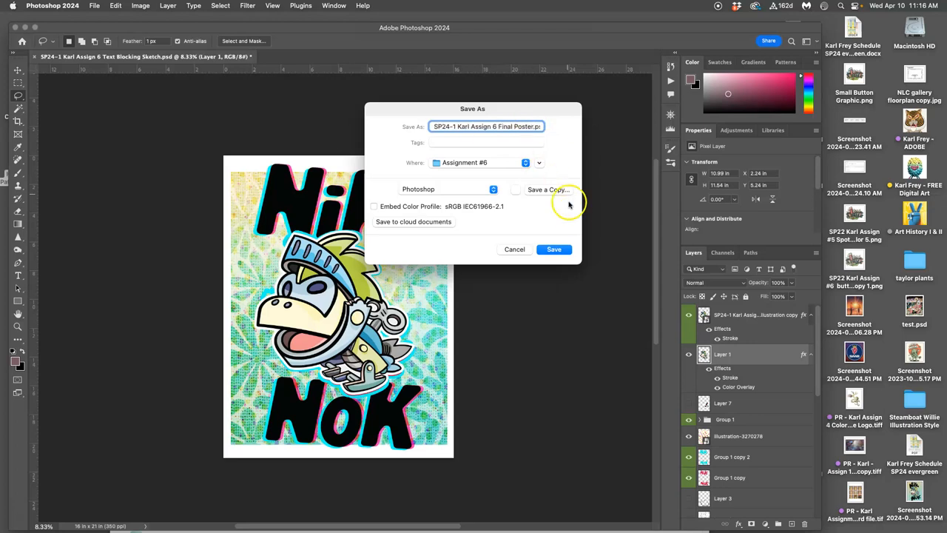
pyautogui.moveTo(559, 214)
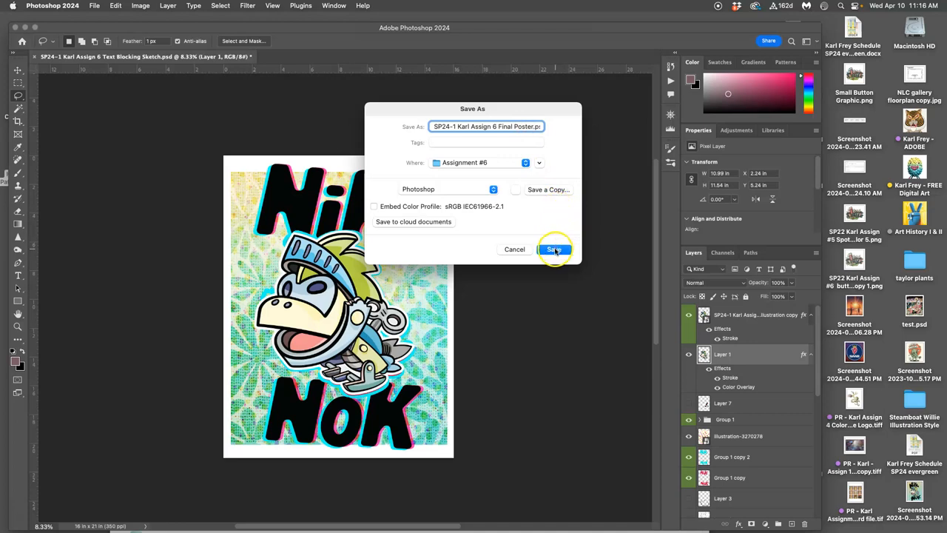
pyautogui.click(554, 249)
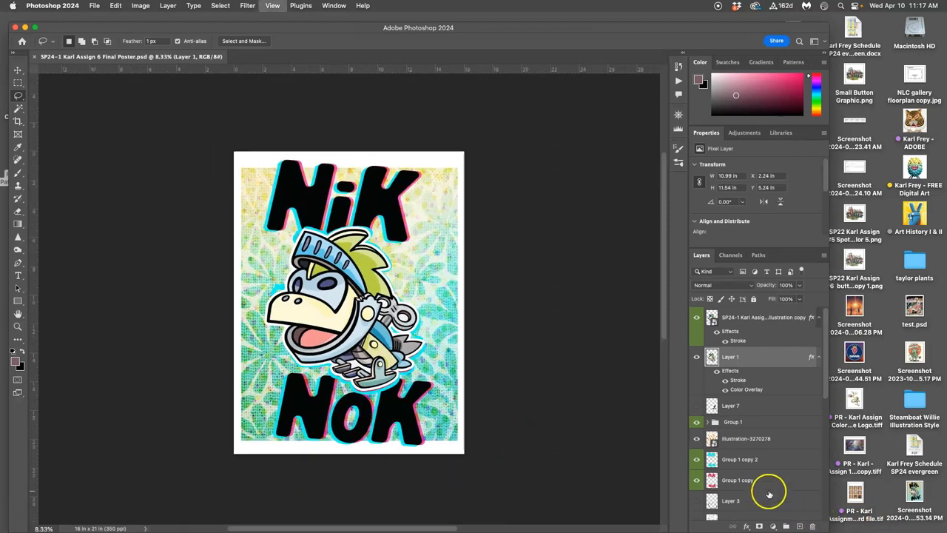
pyautogui.moveTo(670, 459)
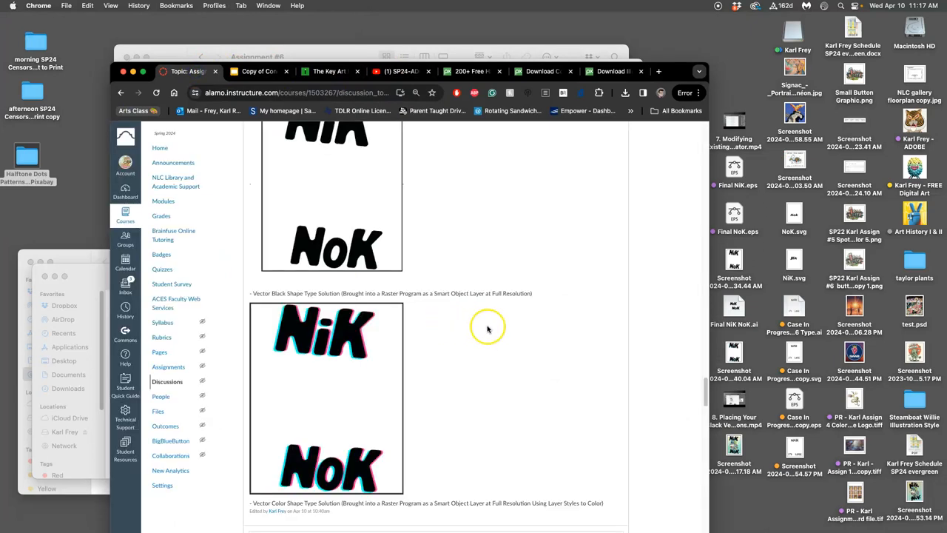
# Locate the discussion post and start editing it with the poster image inserted.
pyautogui.scroll(3)
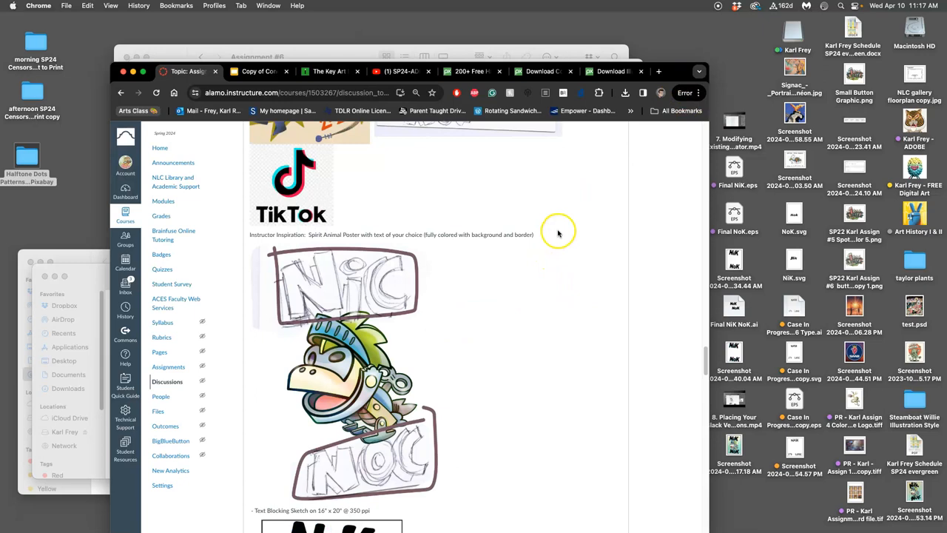
pyautogui.scroll(-3)
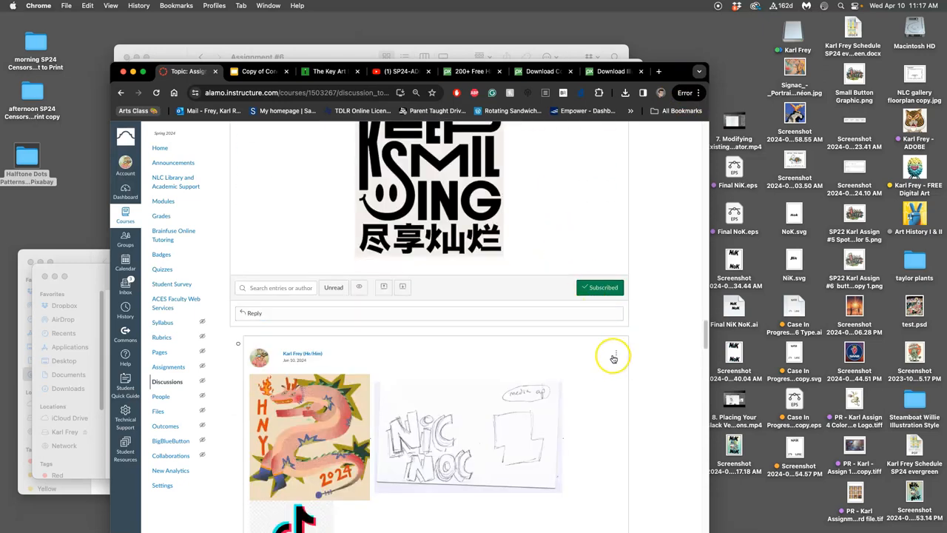
pyautogui.click(615, 353)
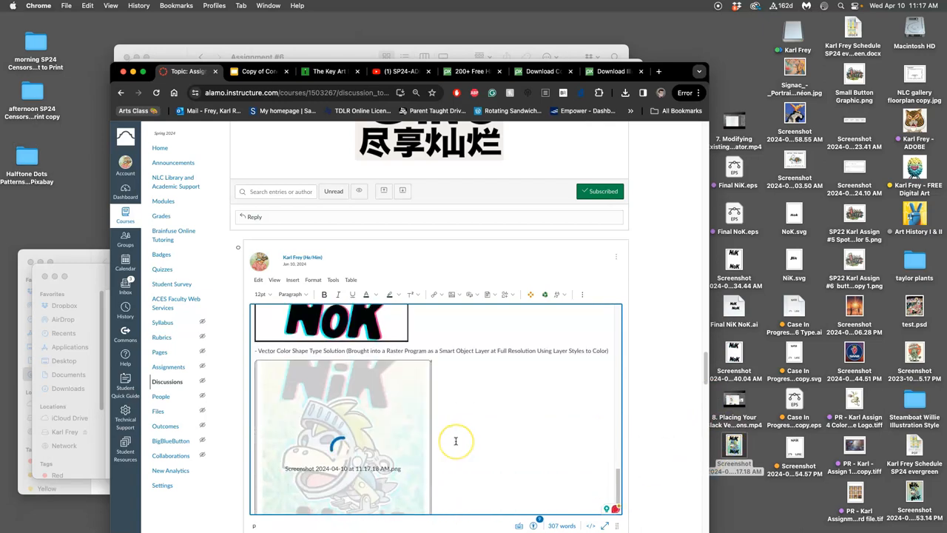
pyautogui.scroll(-3)
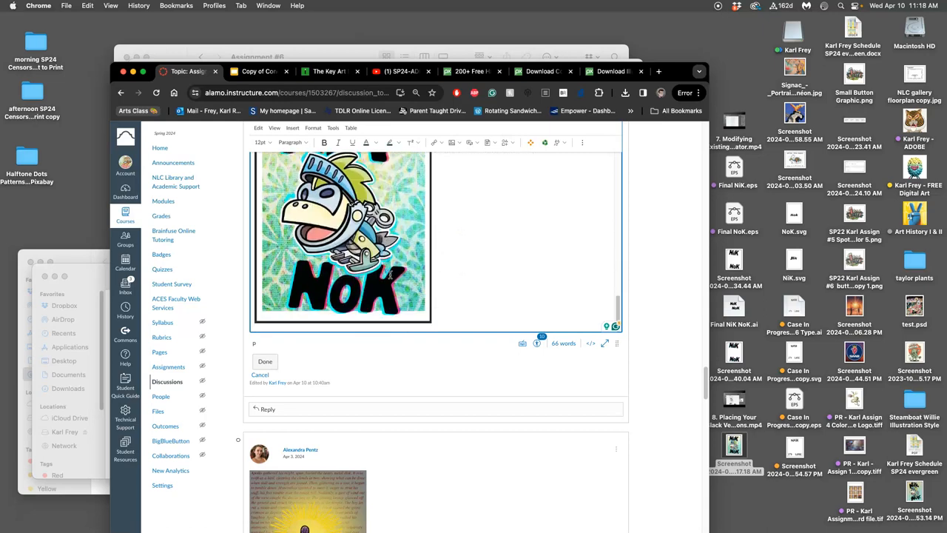
# Caption the image 'Finished Poster with Background and Border' and save the edit.
pyautogui.click(341, 237)
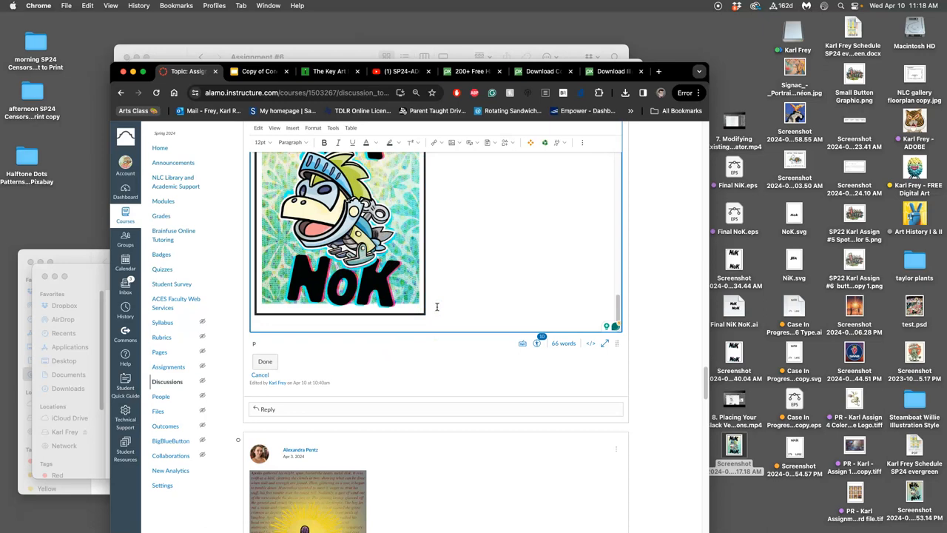
pyautogui.write('- Fini')
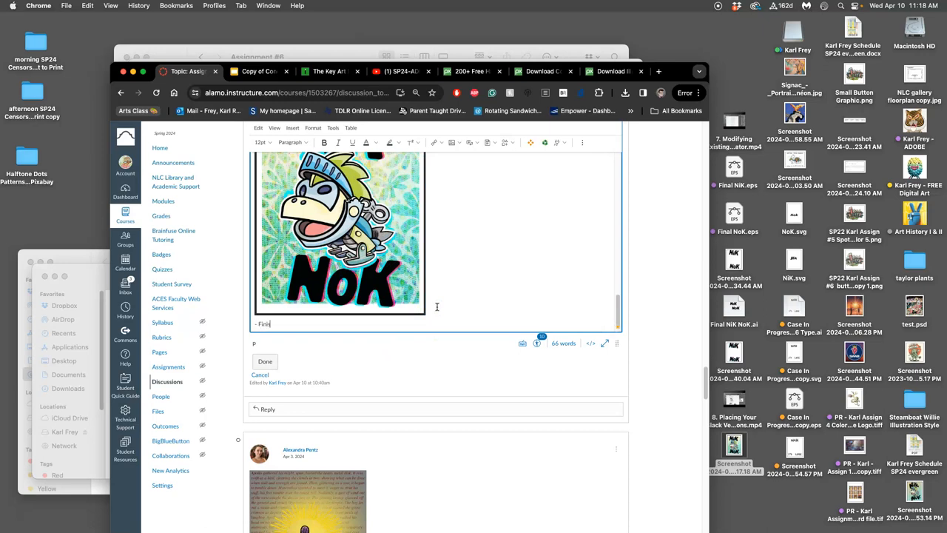
pyautogui.write('shed Poster with Background and Border')
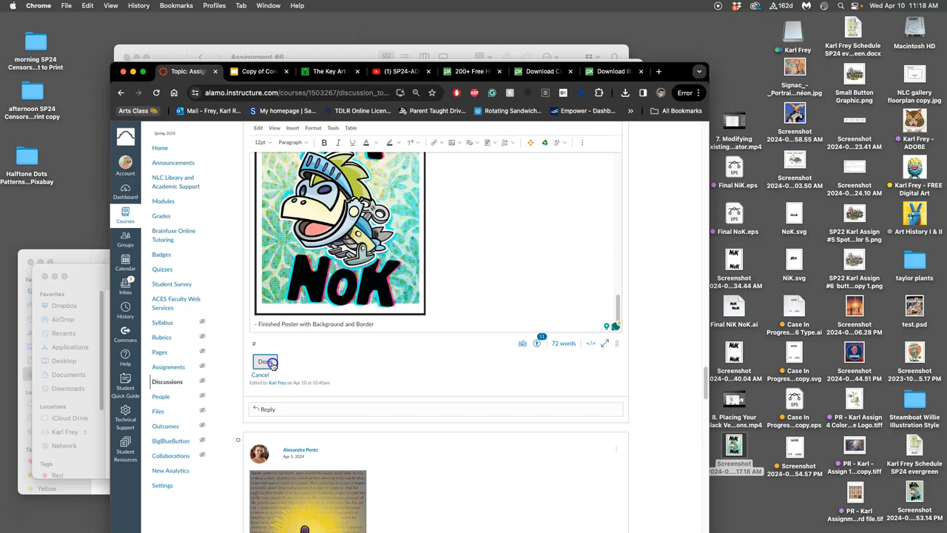
pyautogui.click(263, 361)
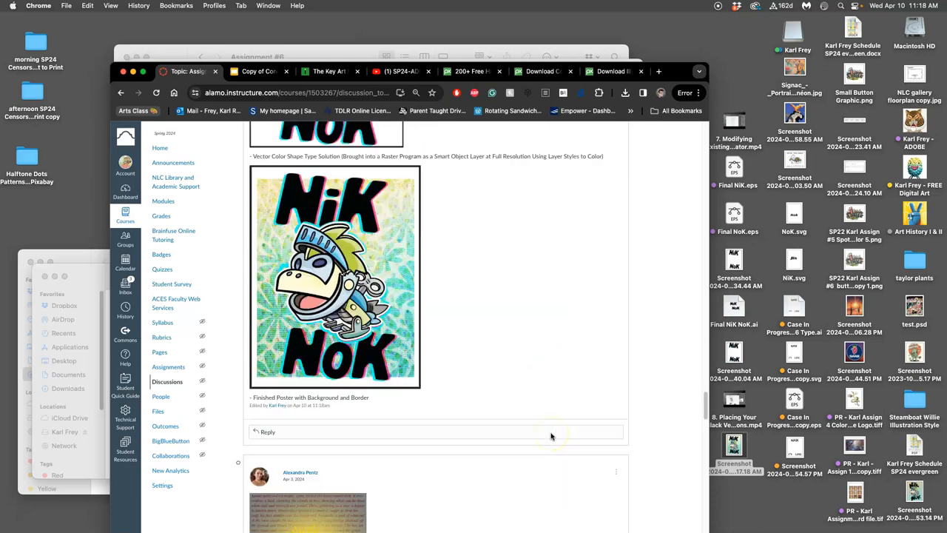
# Move the poster screenshot into Assignment #6 and open the Text Blocking Sketch .psd.
pyautogui.scroll(3)
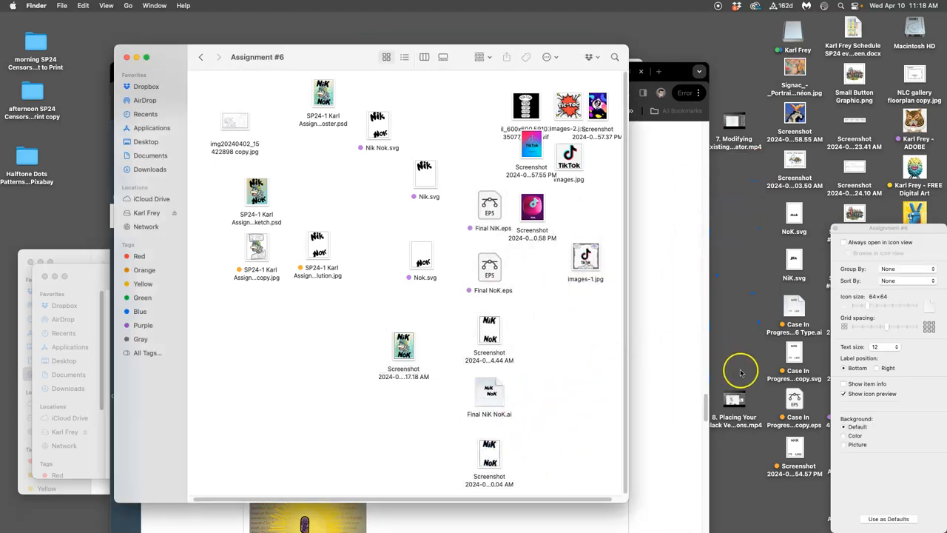
pyautogui.moveTo(795, 451); pyautogui.dragTo(551, 451)
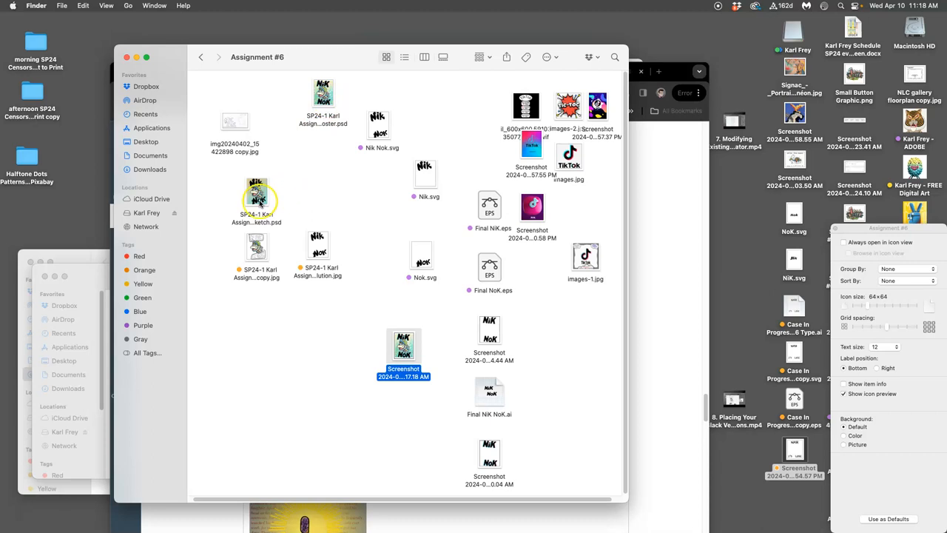
pyautogui.doubleClick(257, 196)
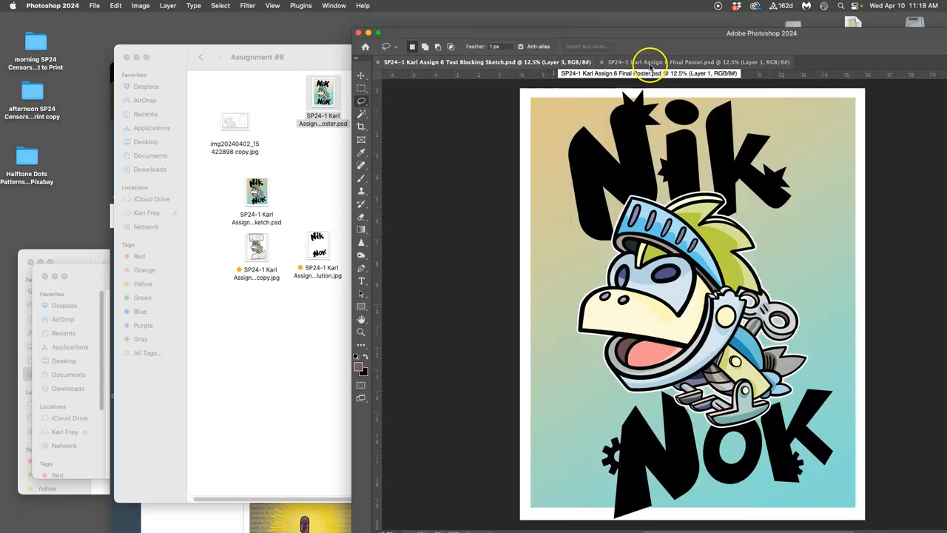
# Close the Final Poster and Text Blocking Sketch documents.
pyautogui.click(695, 62)
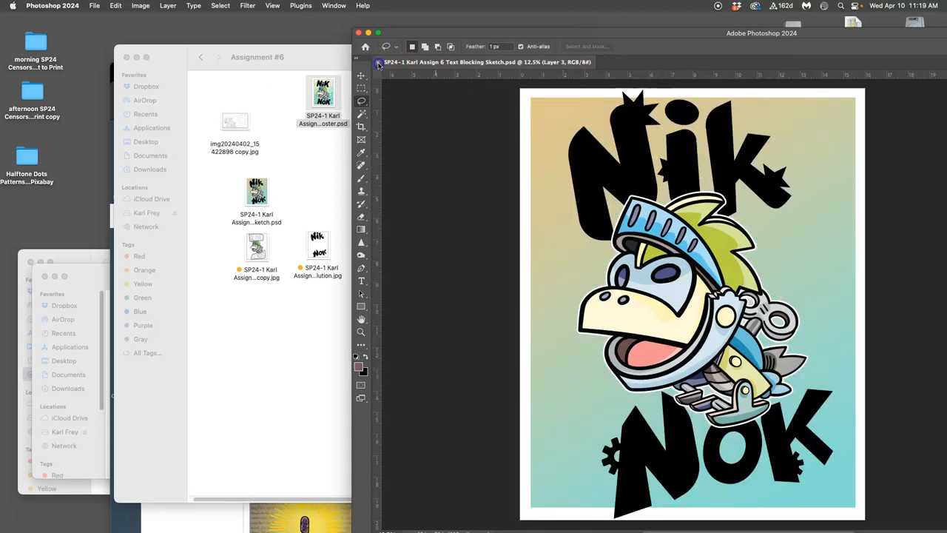
pyautogui.click(358, 32)
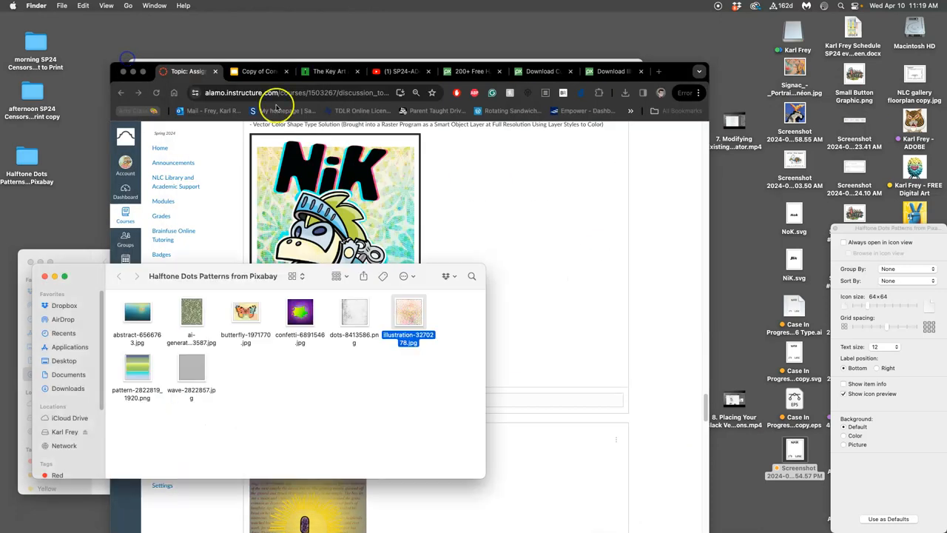
# Bring the Chrome window with the Canvas discussion page forward.
pyautogui.click(333, 244)
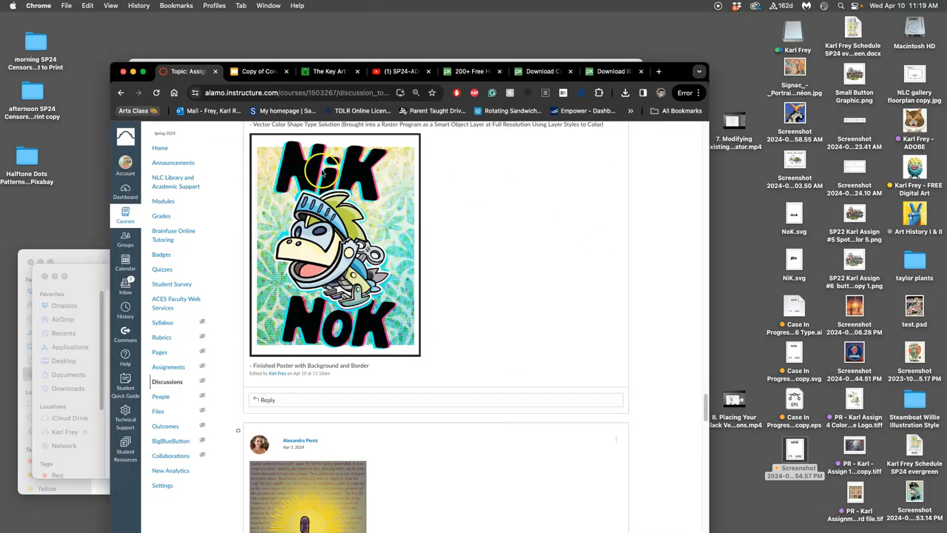